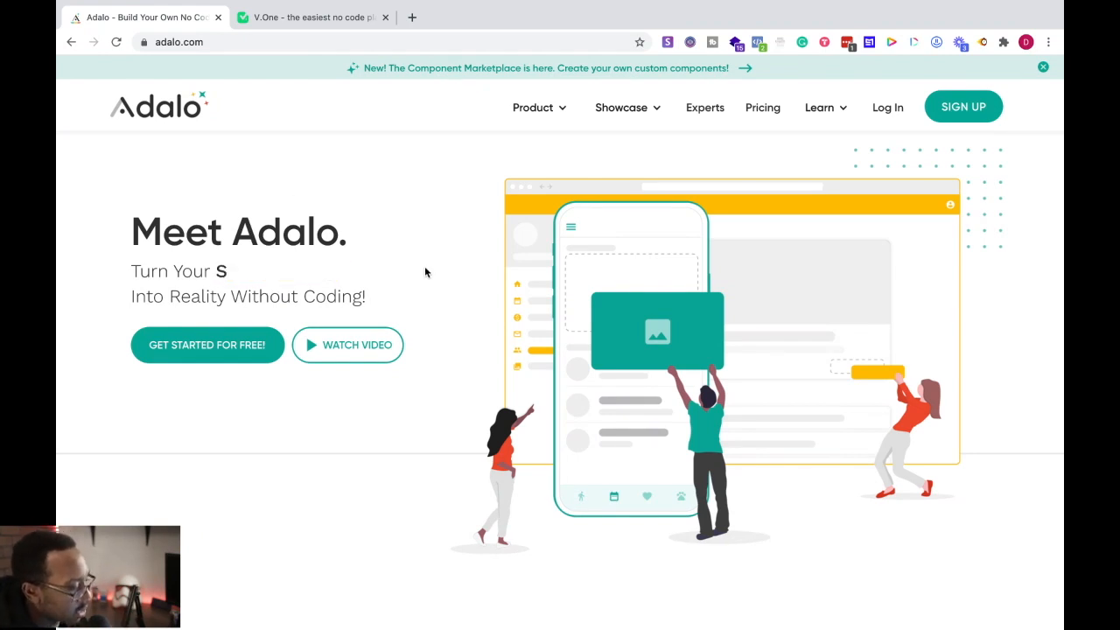
# Switch to the V.One tab and scroll through its 'Build your app. Easily.' homepage pitch
pyautogui.scroll(-3)
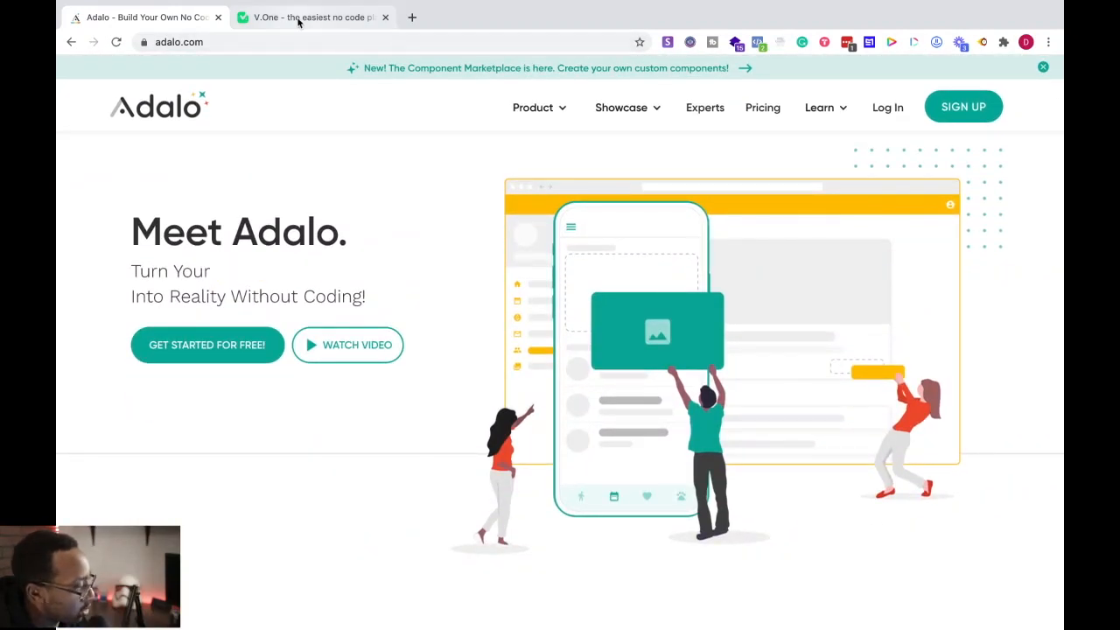
pyautogui.click(311, 17)
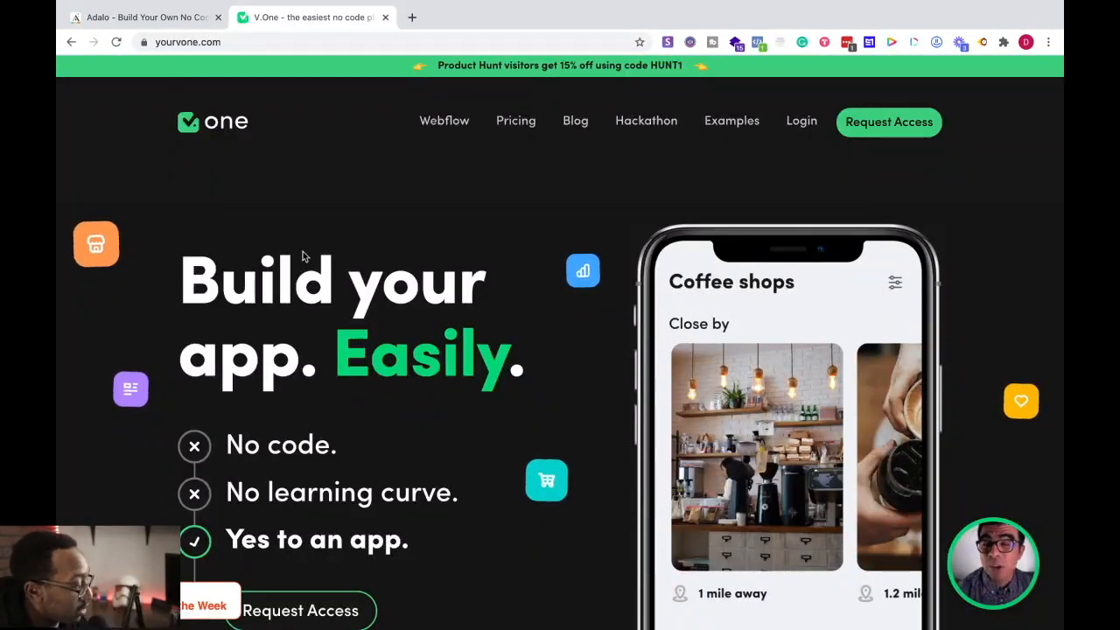
pyautogui.scroll(-3)
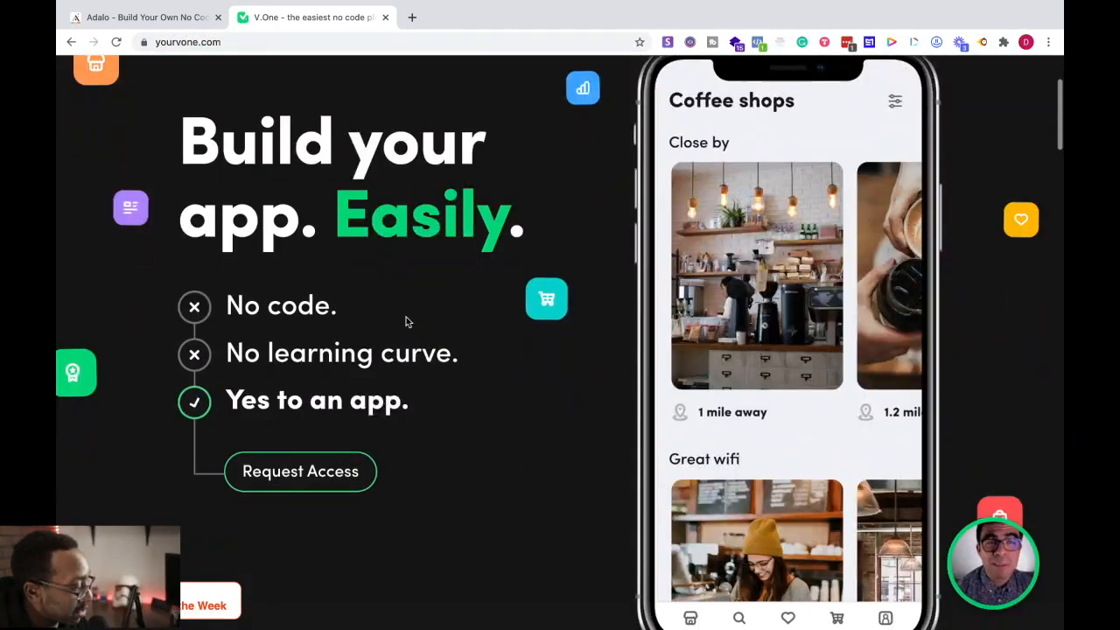
pyautogui.scroll(-3)
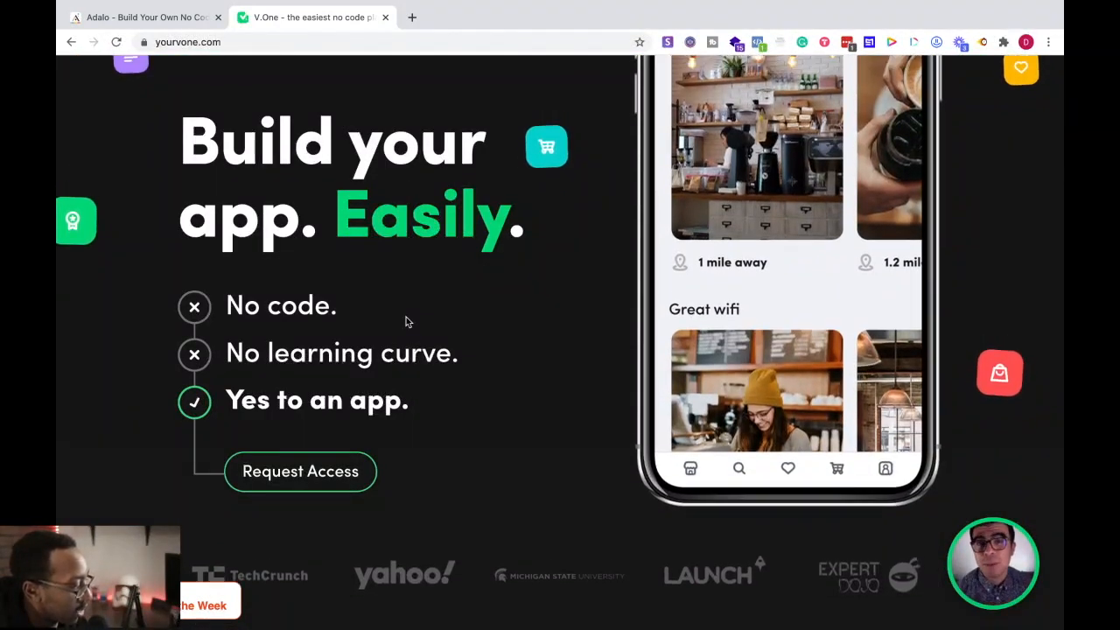
pyautogui.scroll(3)
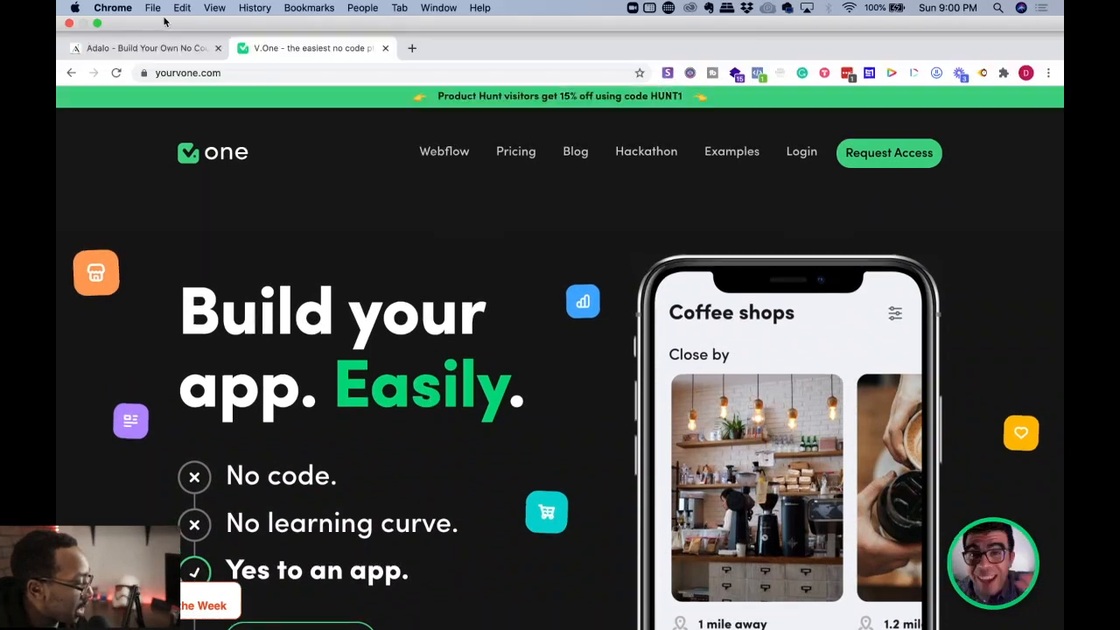
# Return to the Adalo homepage and show Showcase options: #MadeInAdalo, What You Can Make, Templates
pyautogui.click(144, 47)
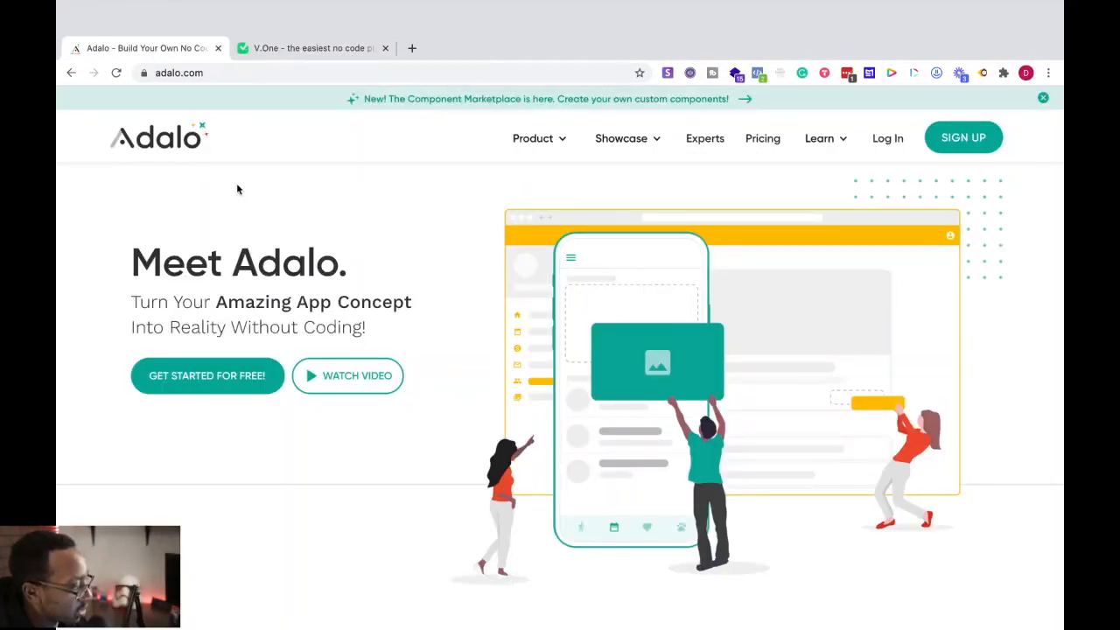
pyautogui.scroll(3)
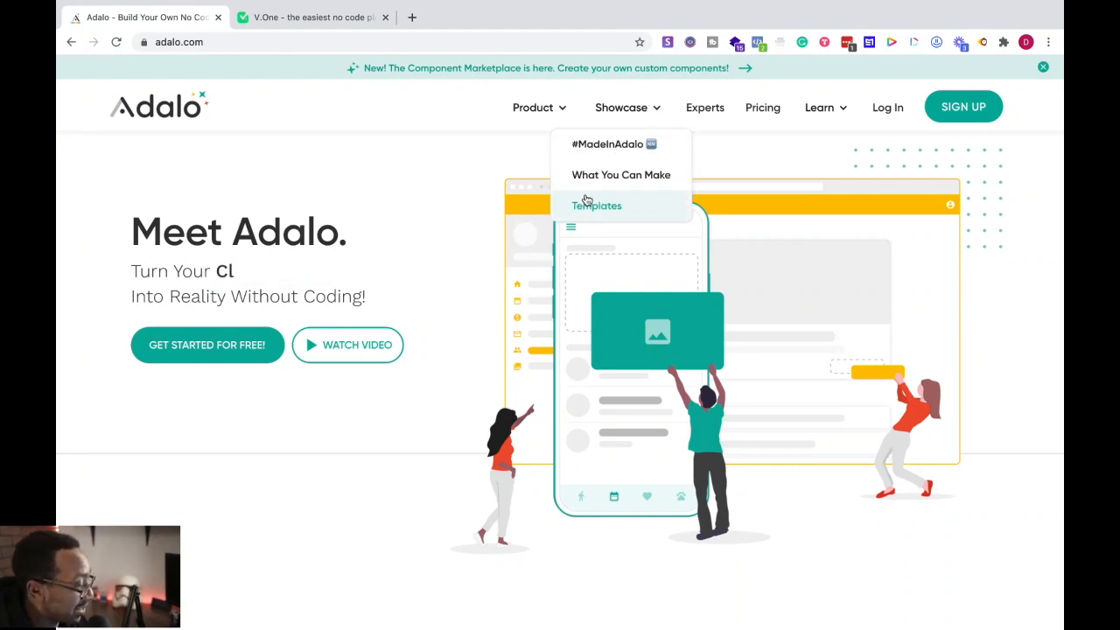
# Open Adalo's Templates gallery and browse Coaching, Ordering, Facebook Clone and Appointments templates
pyautogui.click(596, 204)
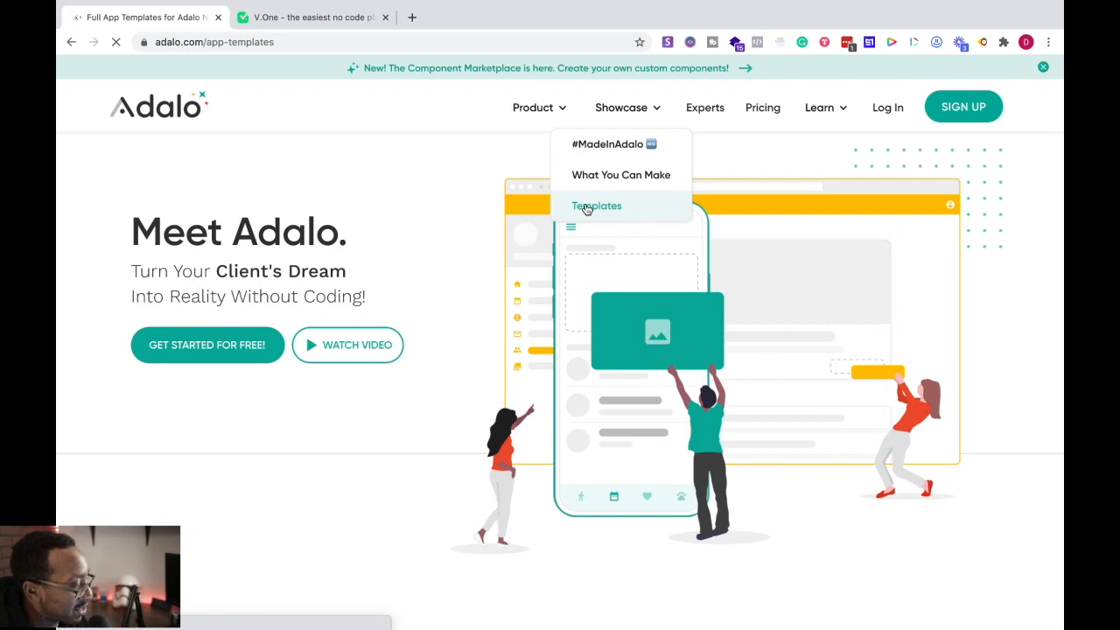
pyautogui.click(596, 204)
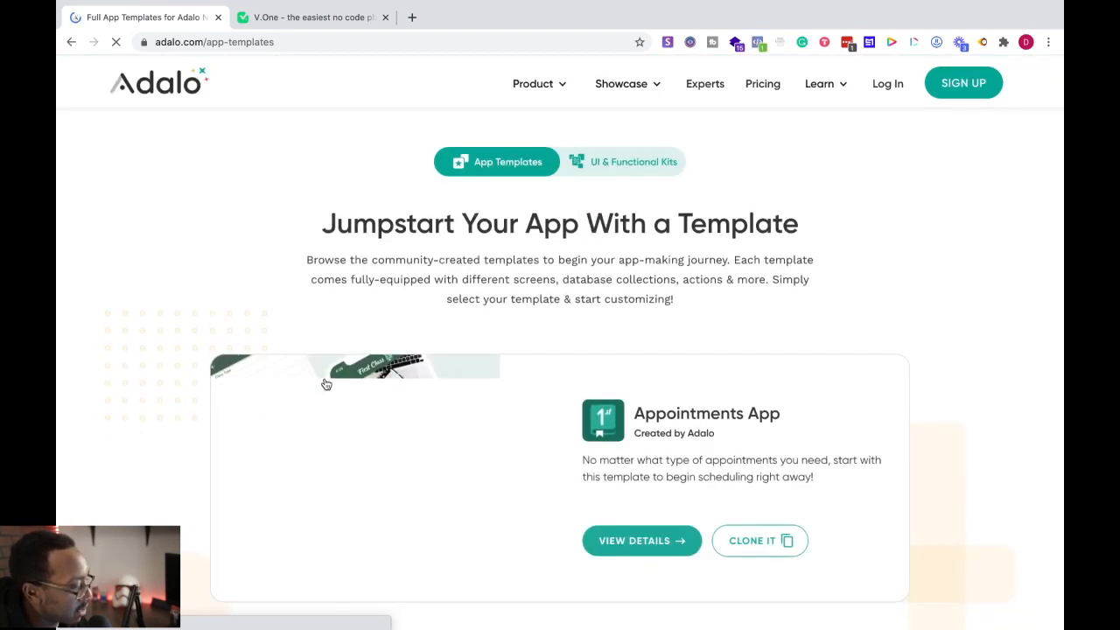
pyautogui.scroll(-3)
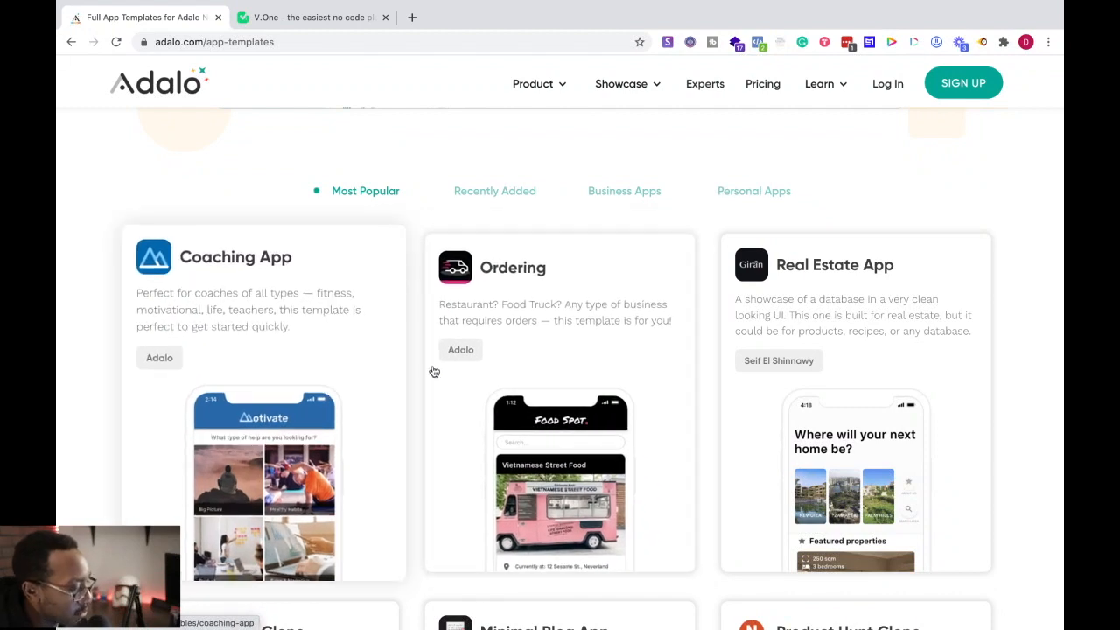
pyautogui.scroll(-3)
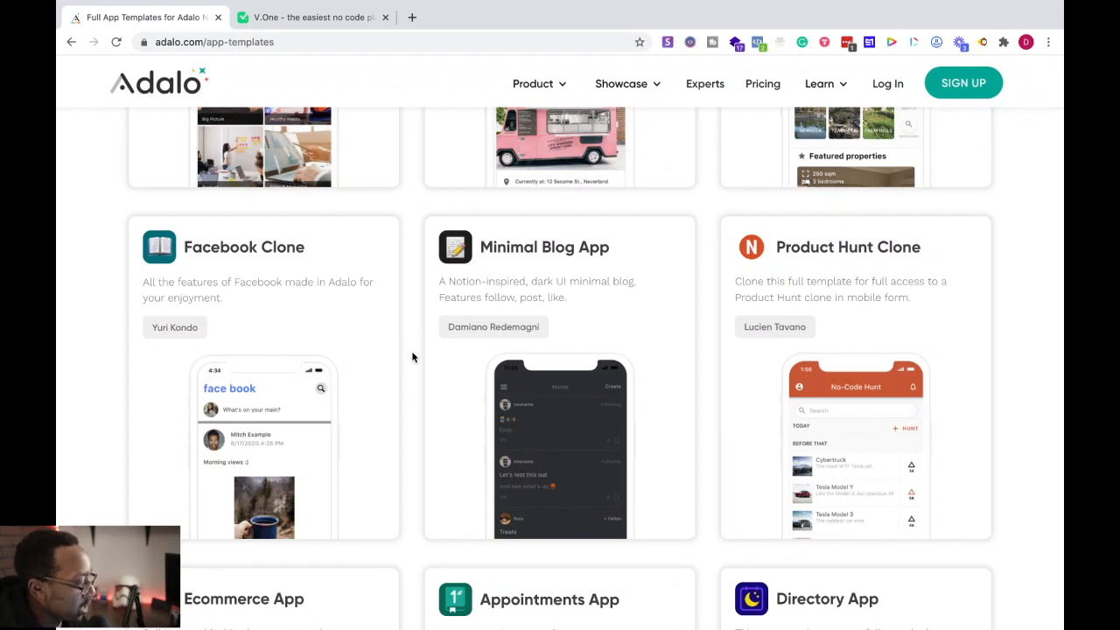
pyautogui.scroll(-3)
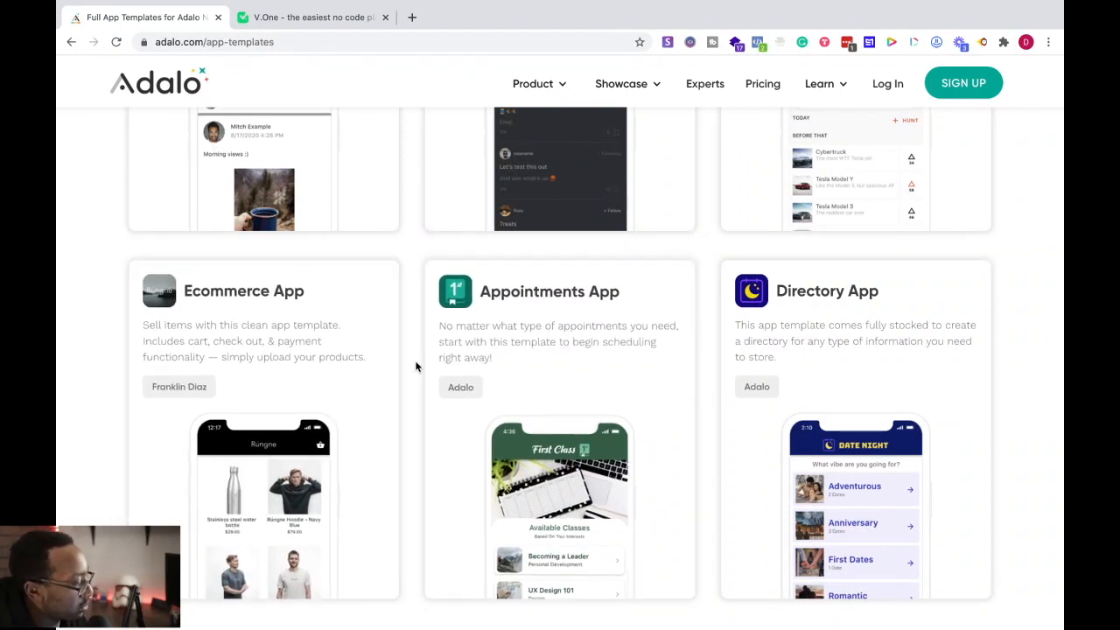
pyautogui.scroll(3)
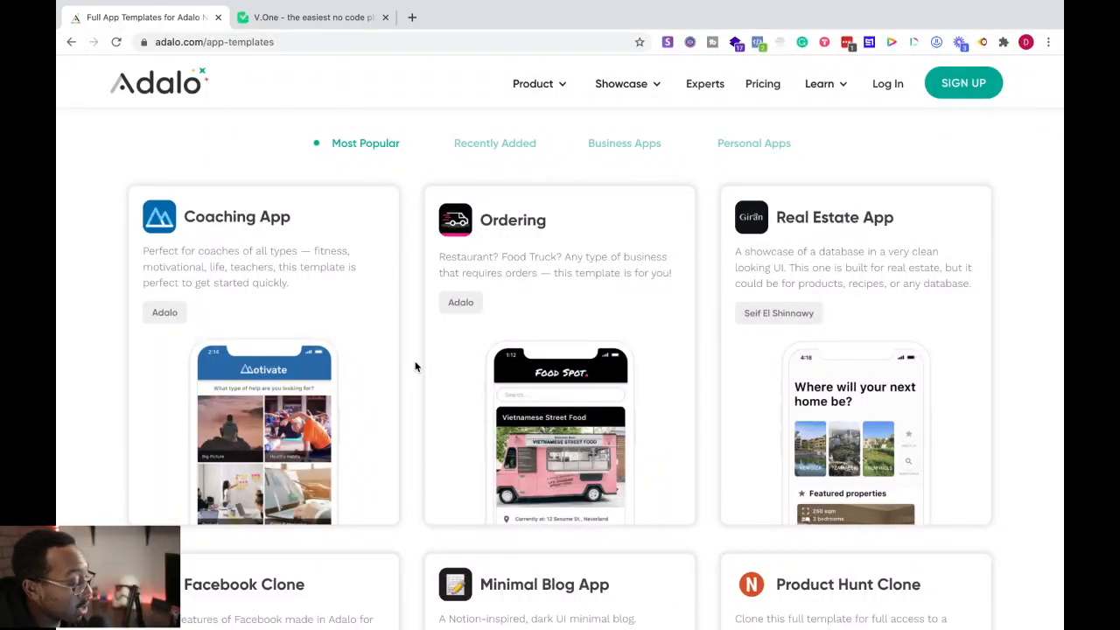
pyautogui.scroll(-3)
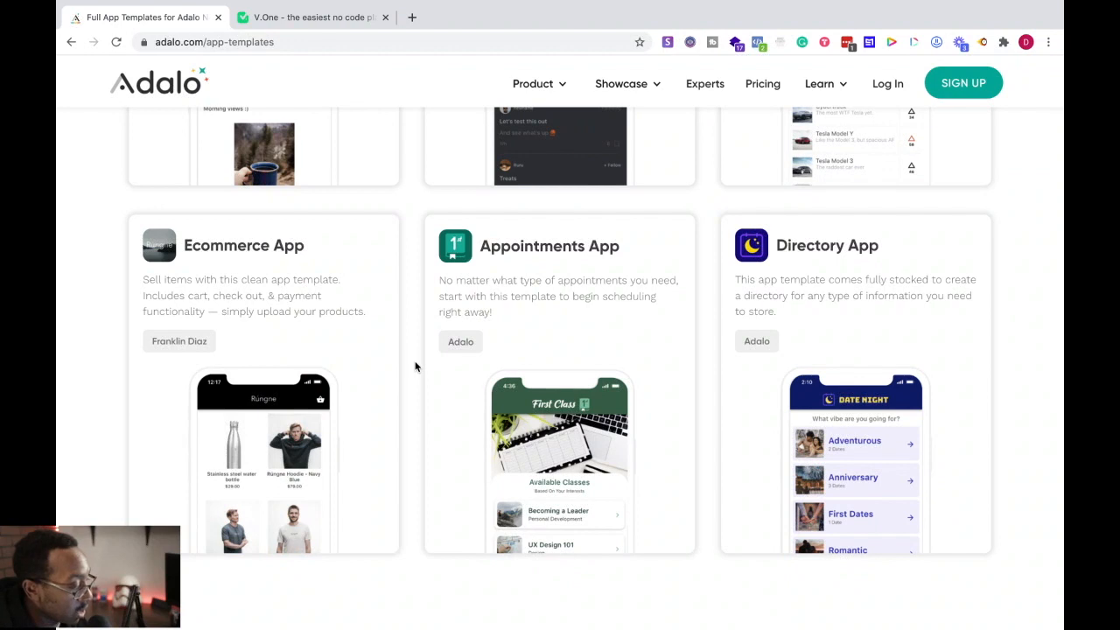
pyautogui.moveTo(413, 404)
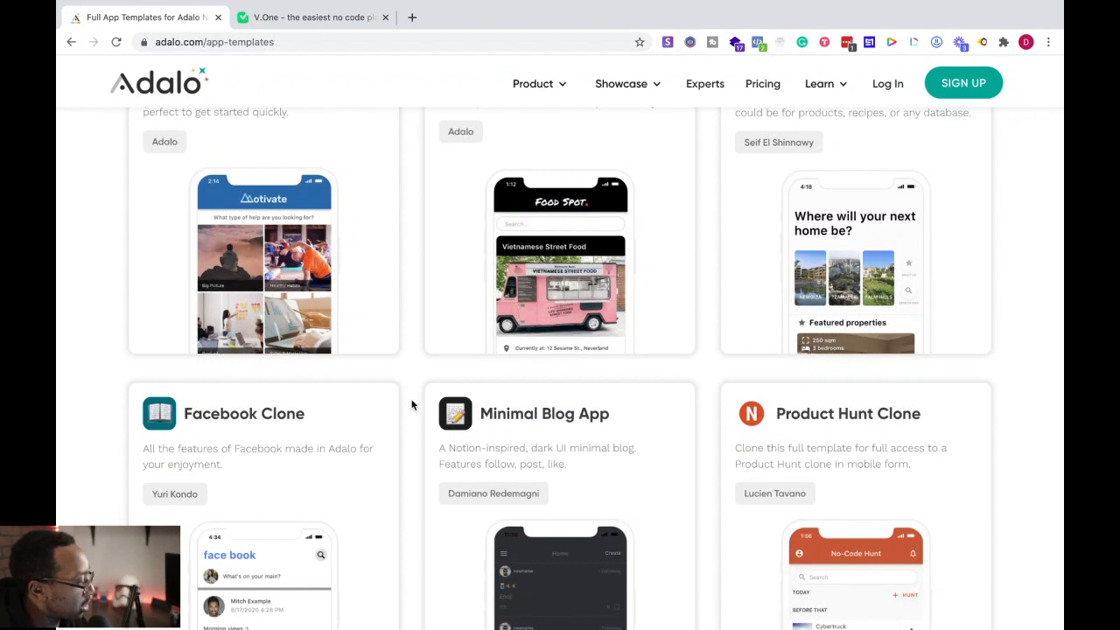
pyautogui.scroll(3)
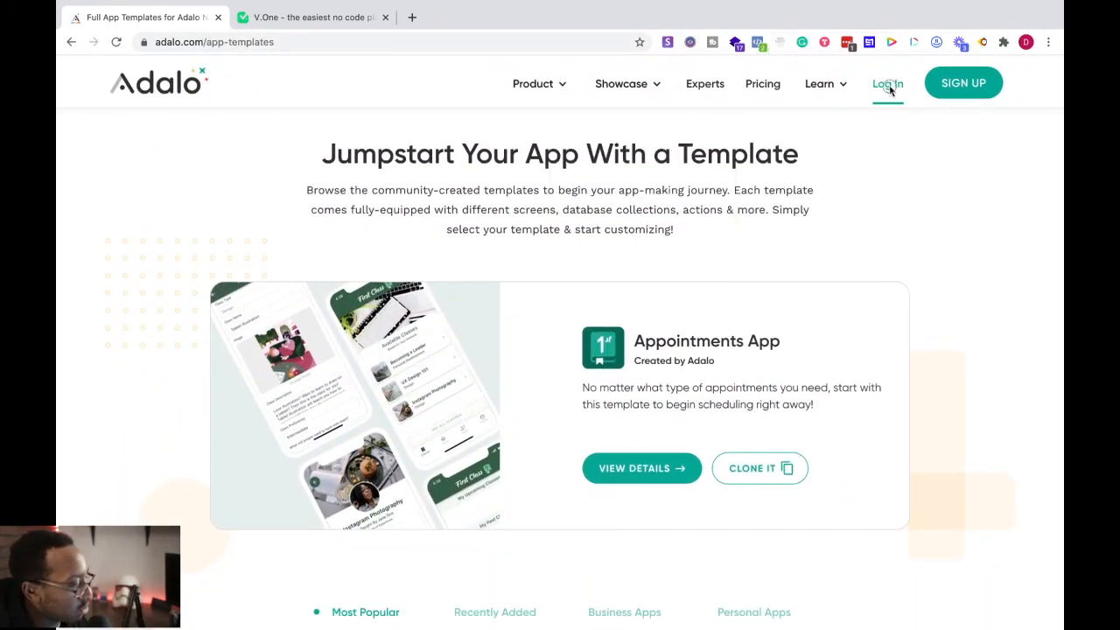
# Log in and load the Brand Factory Directory canvas with Splash, Signup, Dates, Profile screens
pyautogui.click(887, 83)
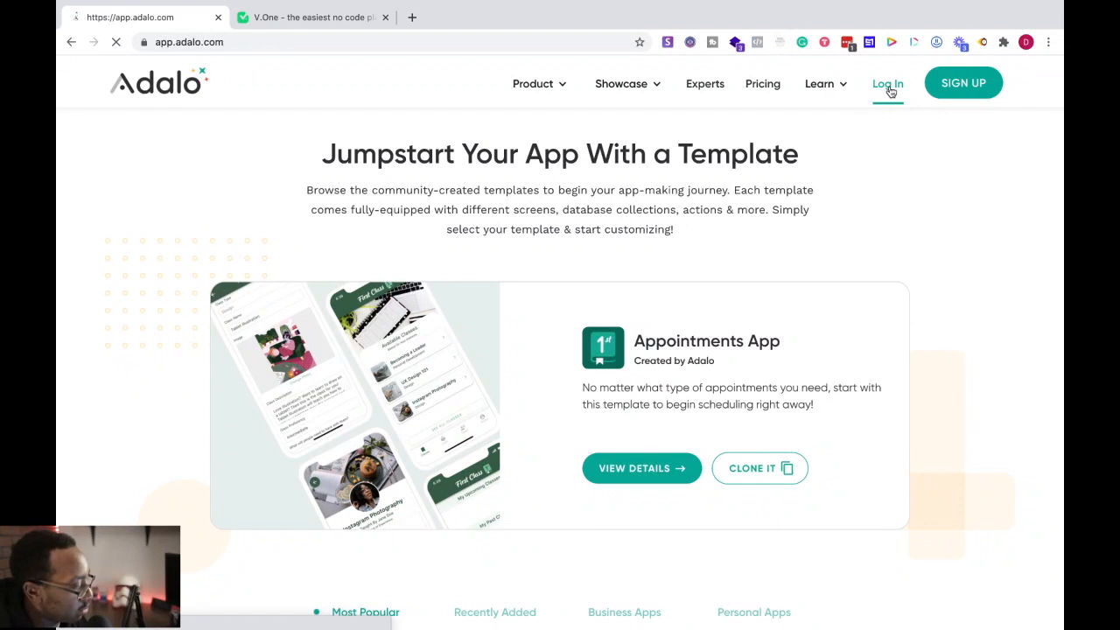
pyautogui.click(887, 83)
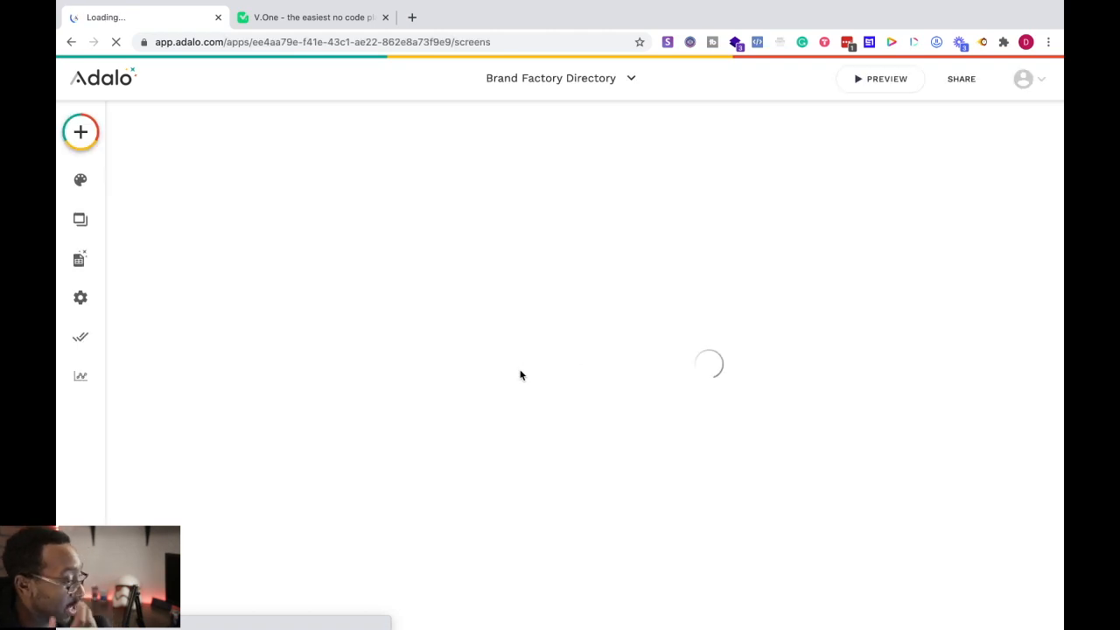
pyautogui.click(79, 132)
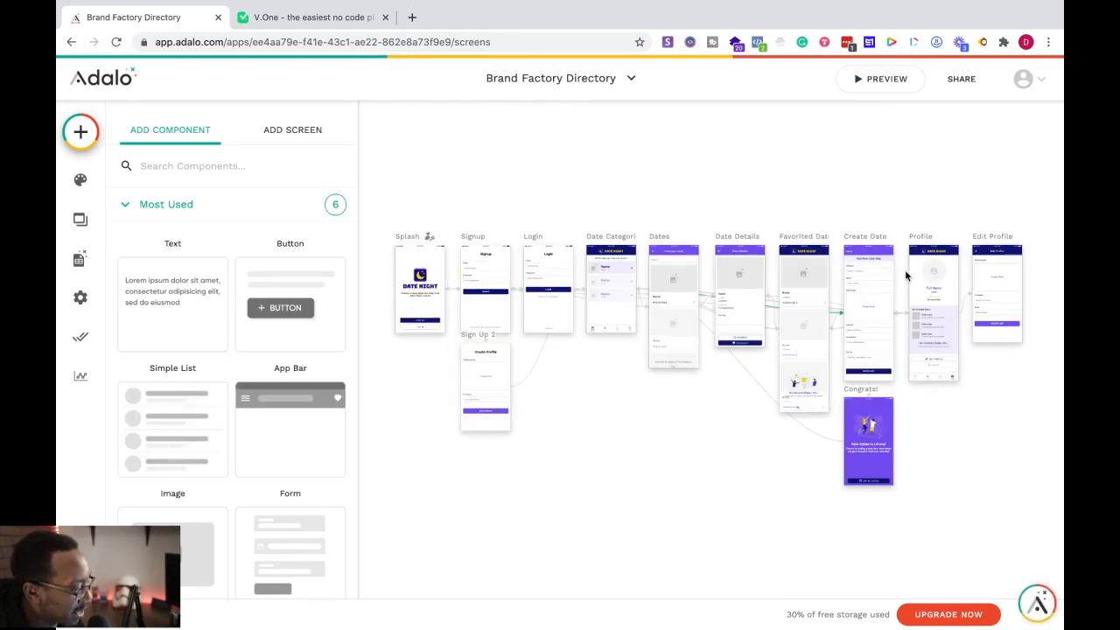
pyautogui.click(419, 278)
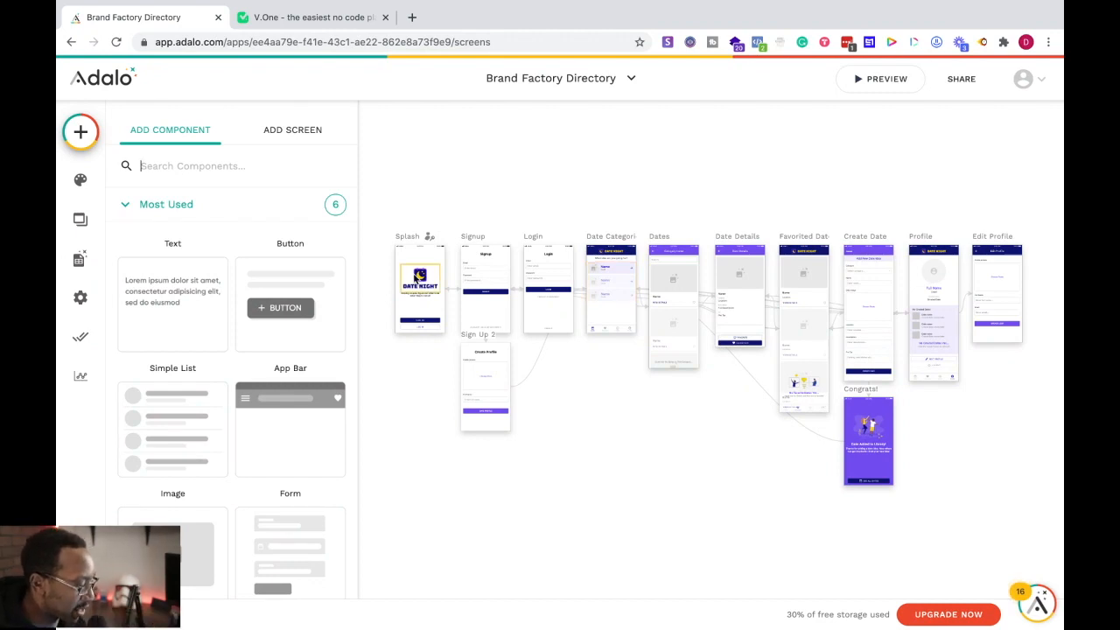
pyautogui.moveTo(438, 256)
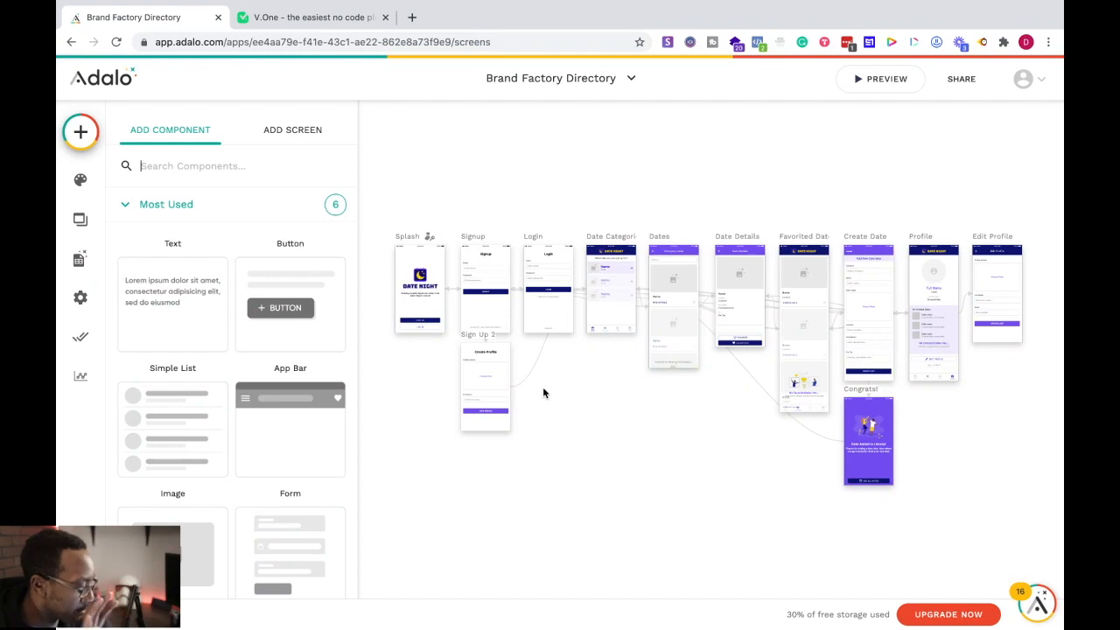
pyautogui.moveTo(511, 351)
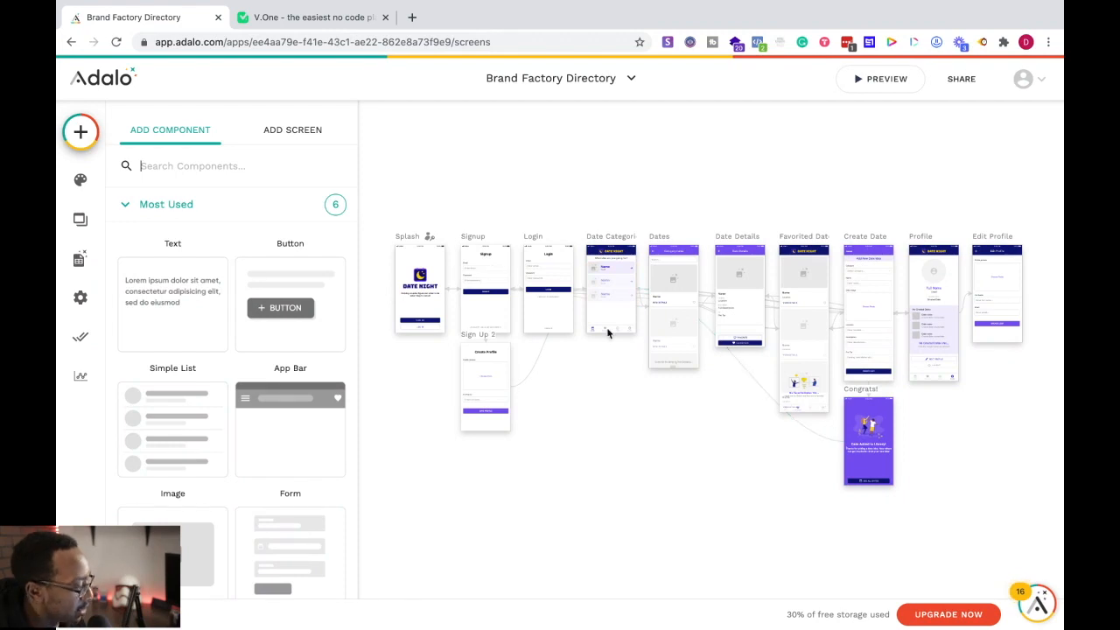
# Select the Sign Up 2 screen in the Brand Factory Directory flow
pyautogui.click(485, 385)
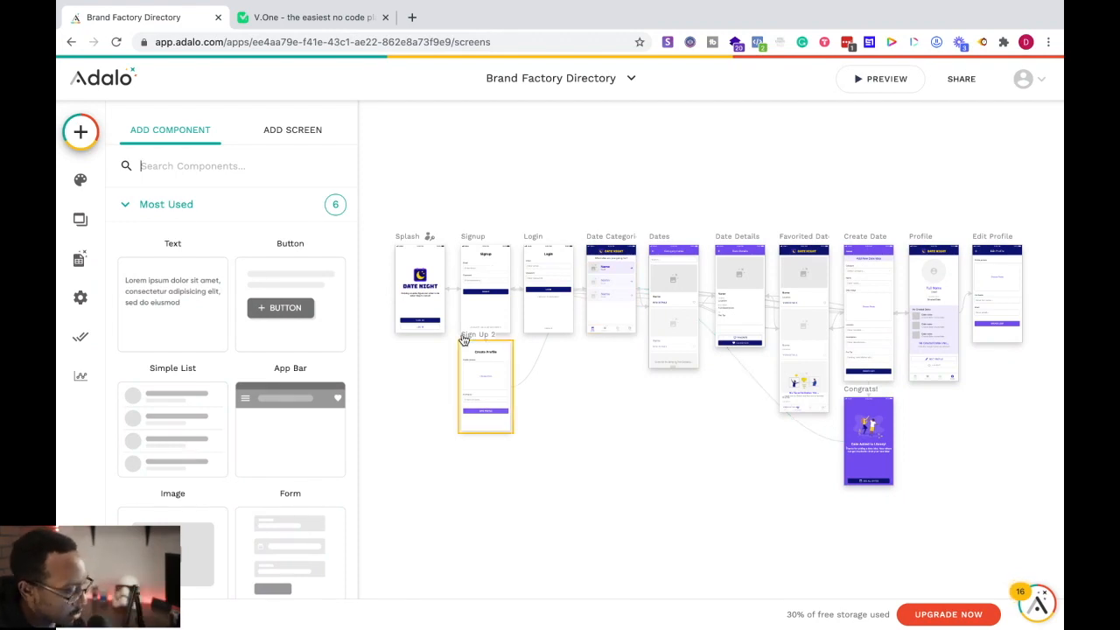
pyautogui.moveTo(79, 180)
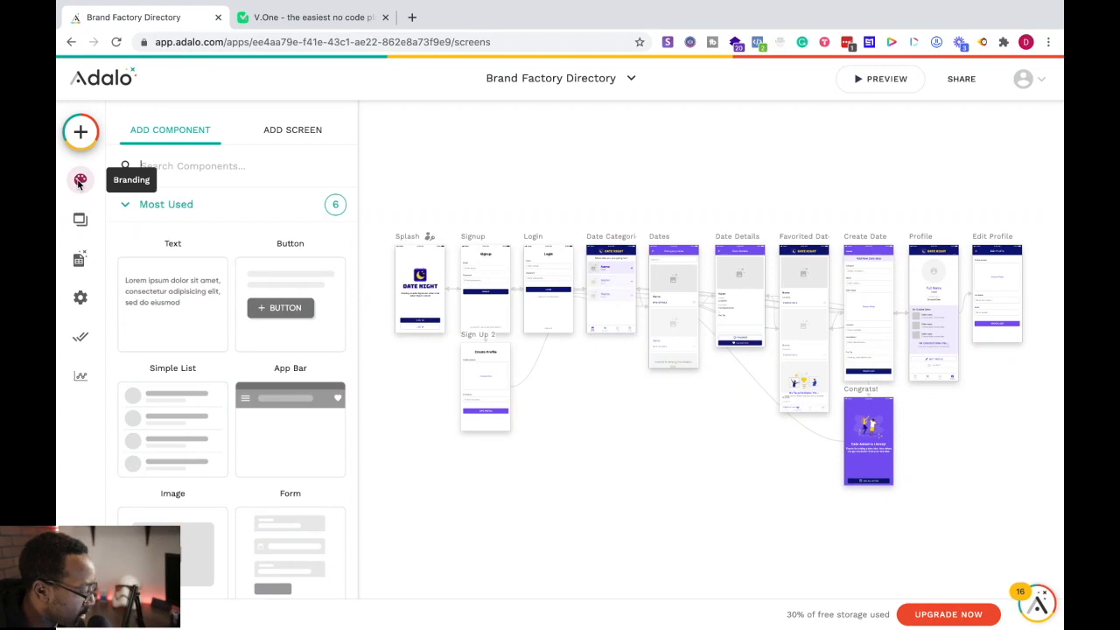
pyautogui.moveTo(80, 218)
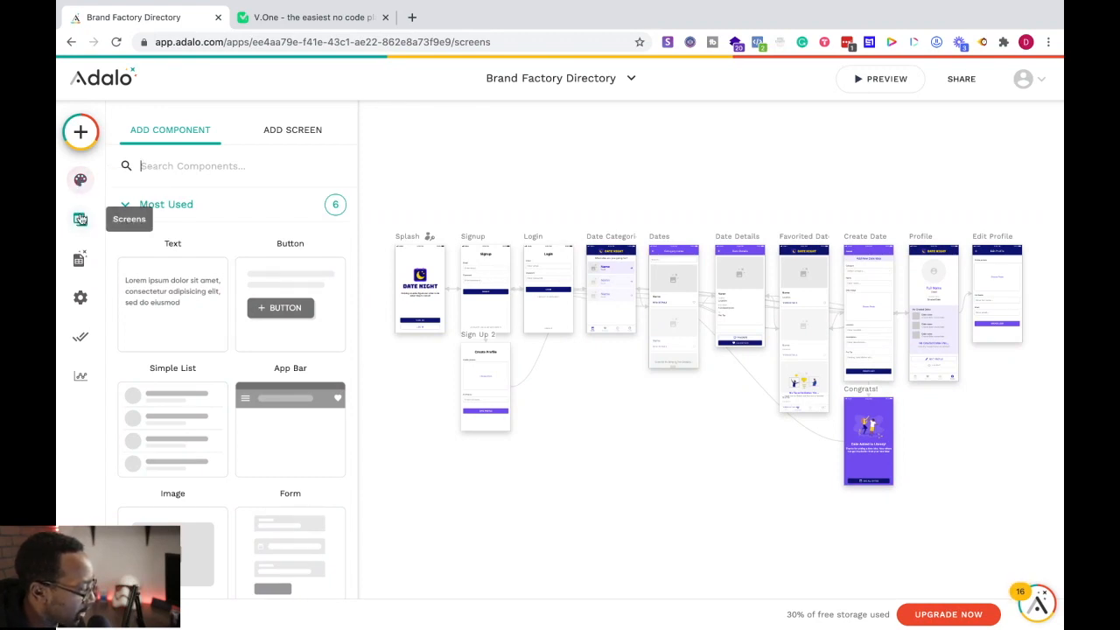
pyautogui.moveTo(80, 258)
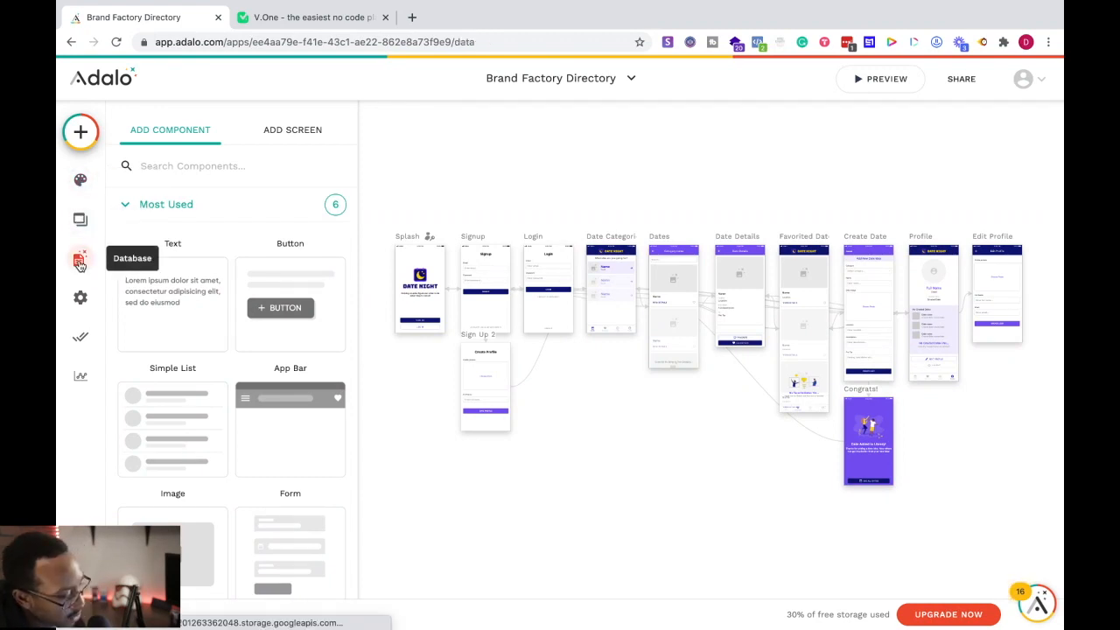
pyautogui.click(80, 258)
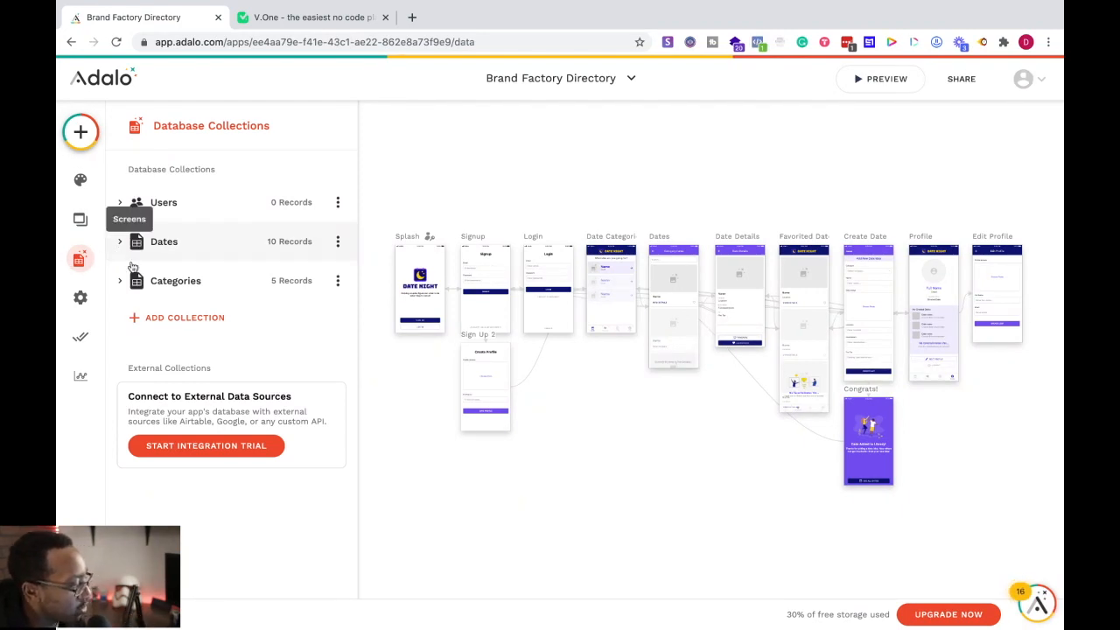
pyautogui.moveTo(79, 335)
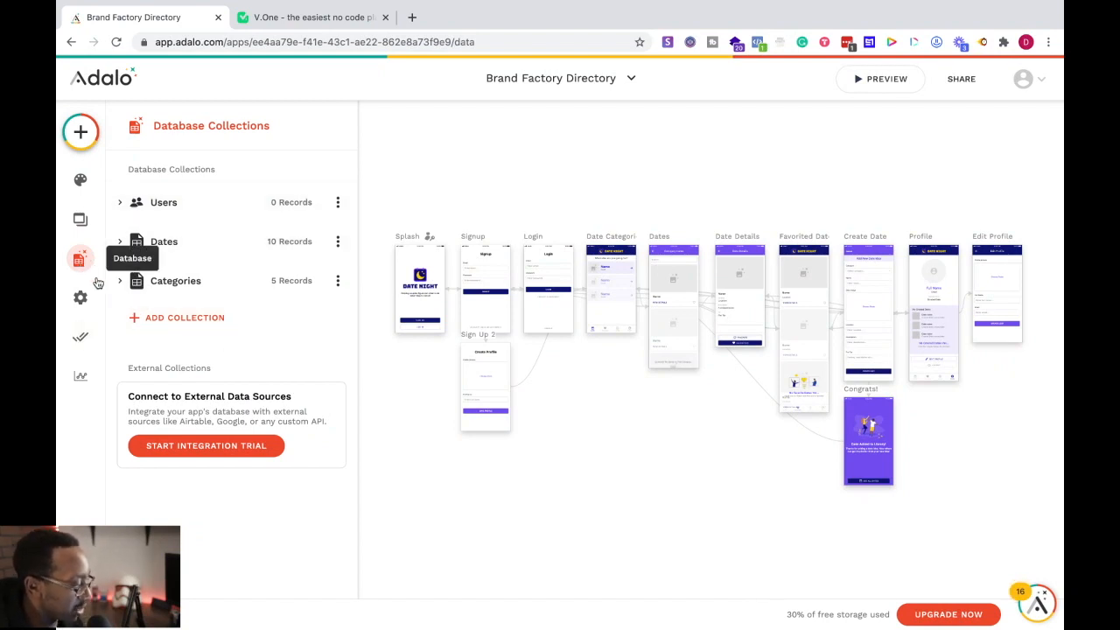
pyautogui.moveTo(80, 297)
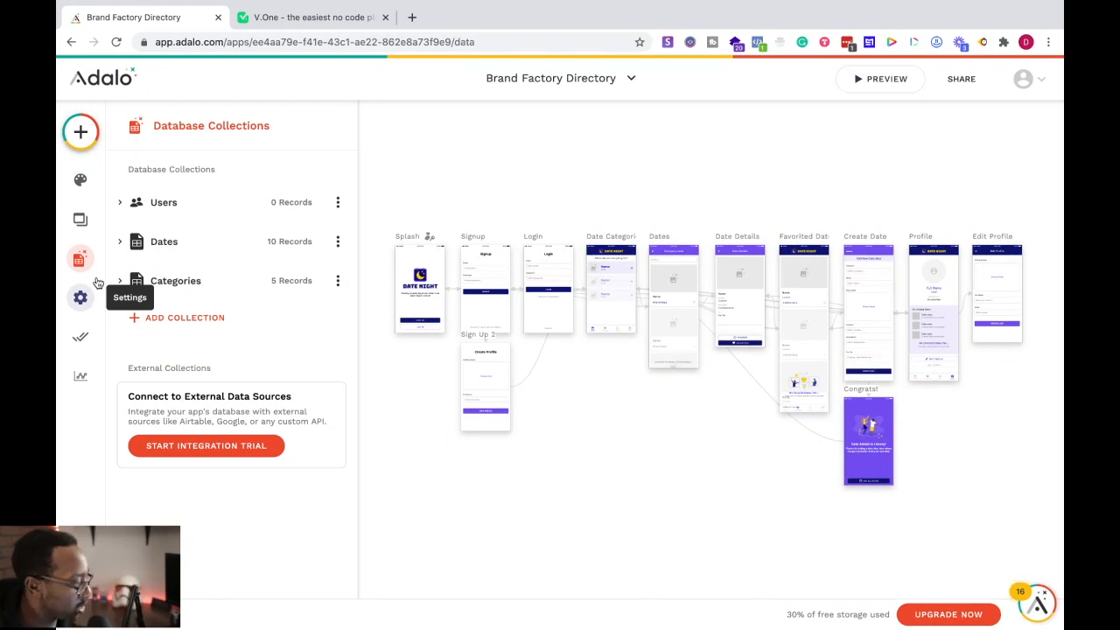
pyautogui.moveTo(387, 294)
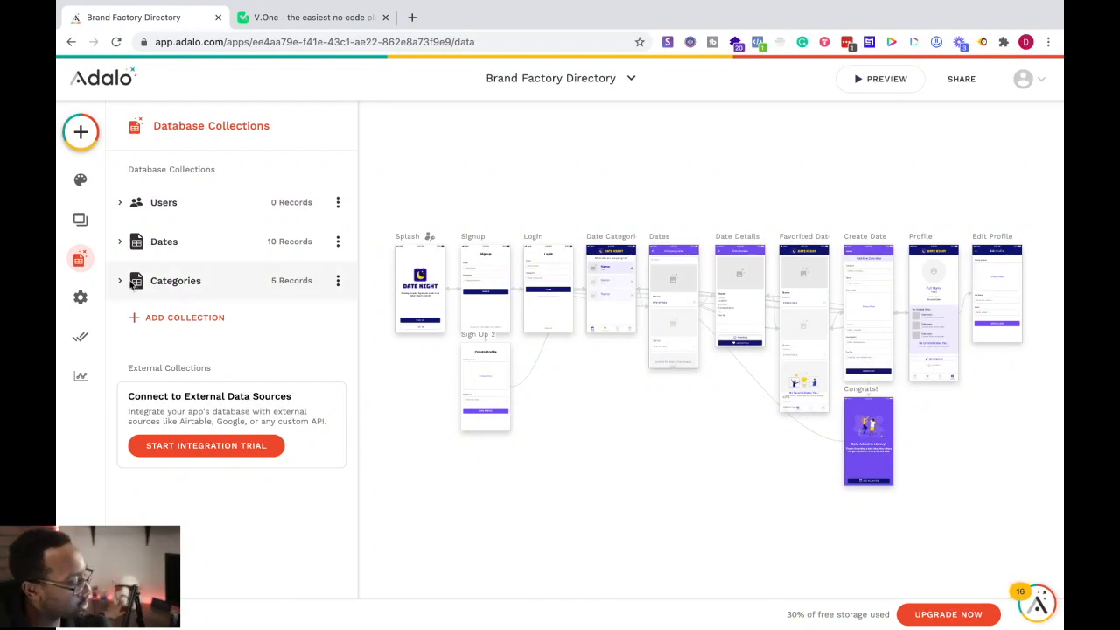
pyautogui.moveTo(79, 220)
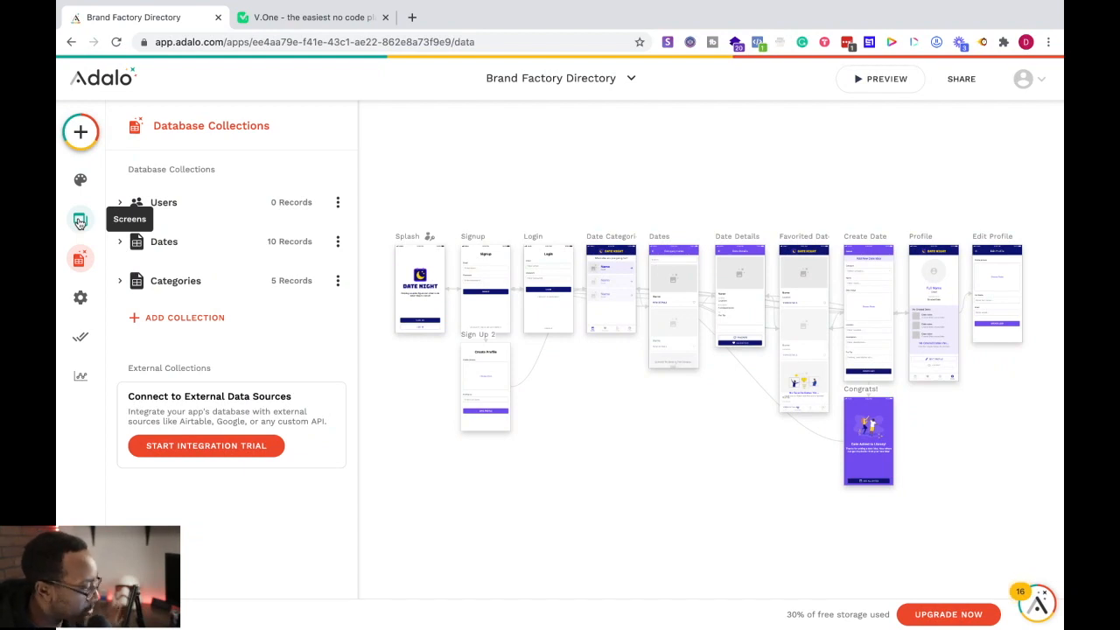
pyautogui.moveTo(79, 297)
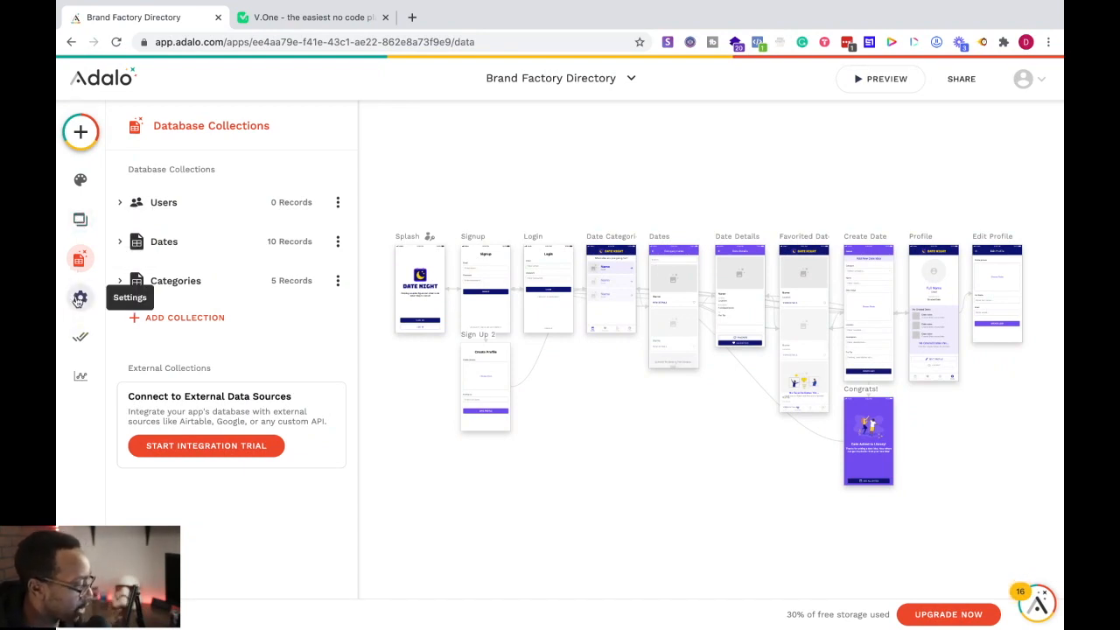
pyautogui.moveTo(79, 217)
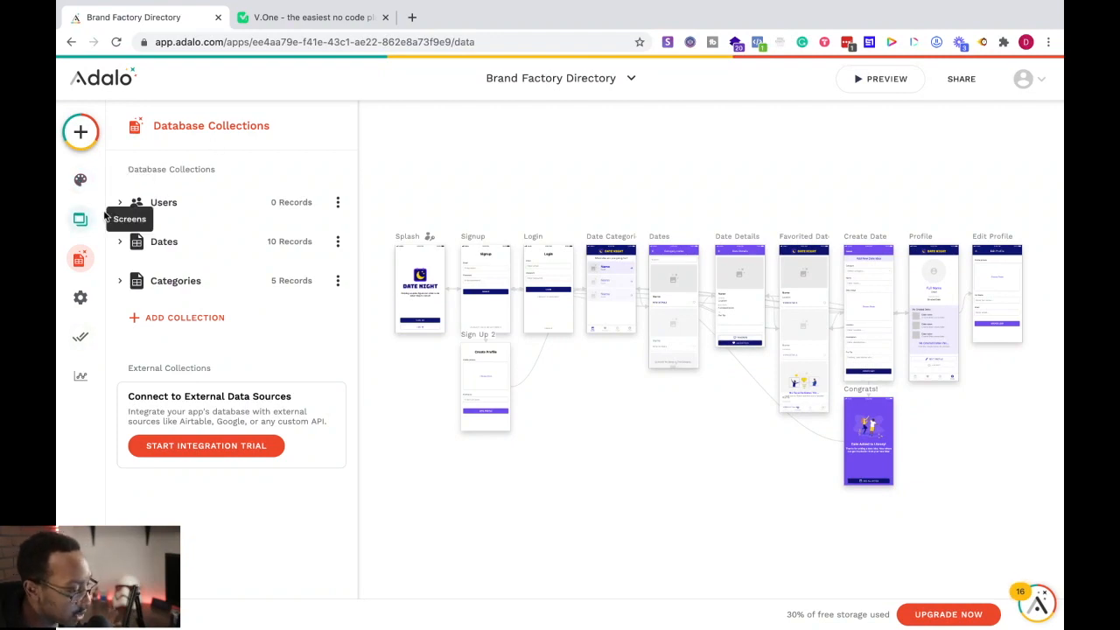
pyautogui.moveTo(907, 78)
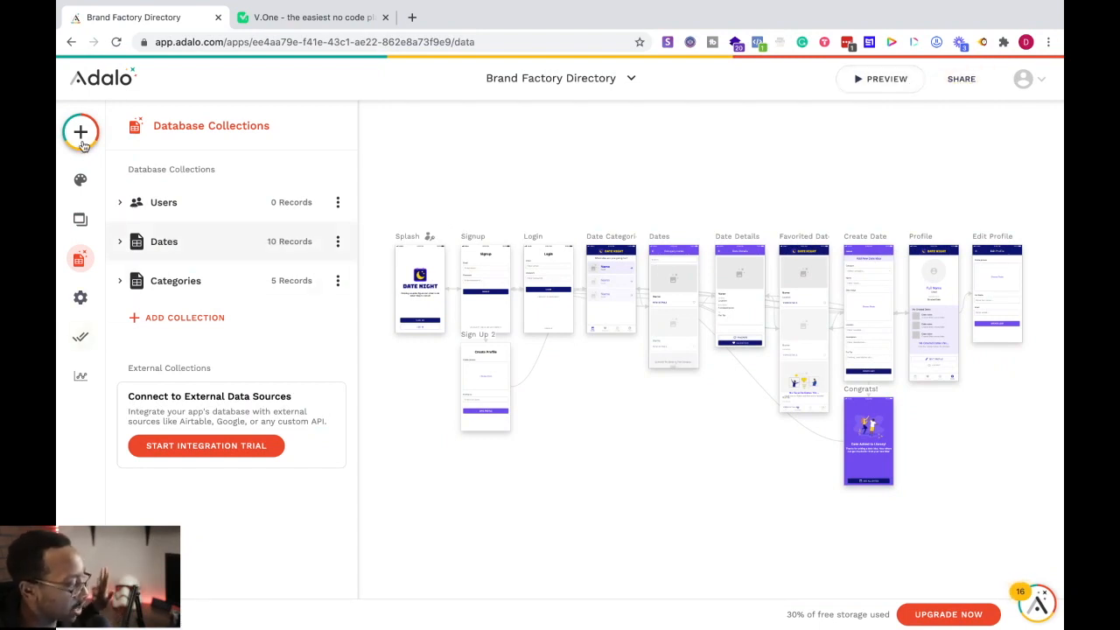
# Browse Most Used components (Text, Button, Simple List, Form), then return to the V.One tab
pyautogui.click(80, 132)
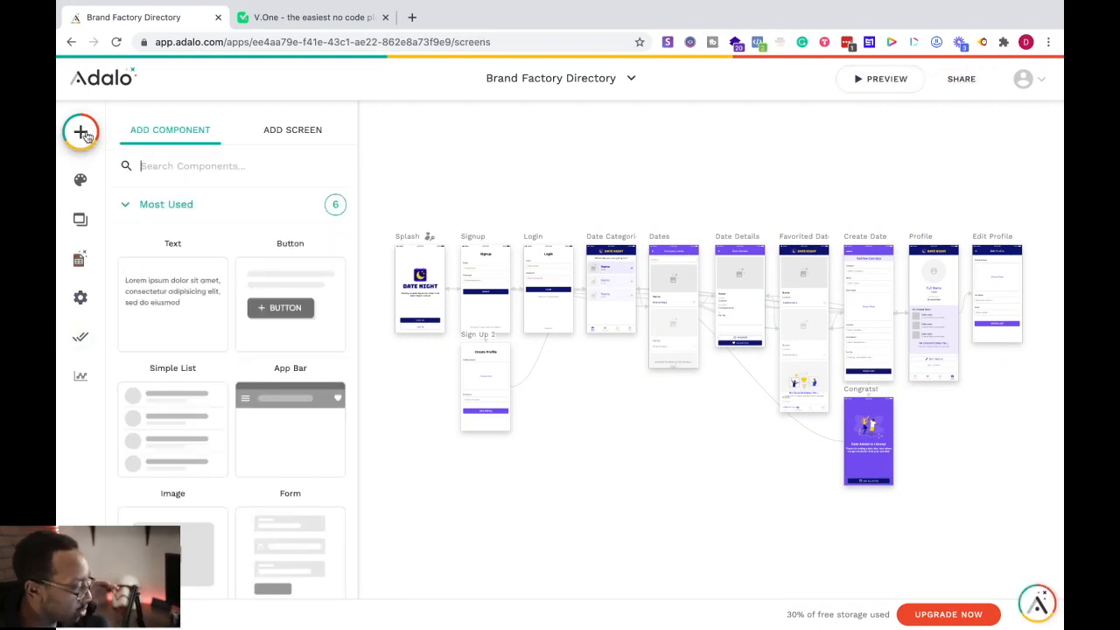
pyautogui.scroll(-3)
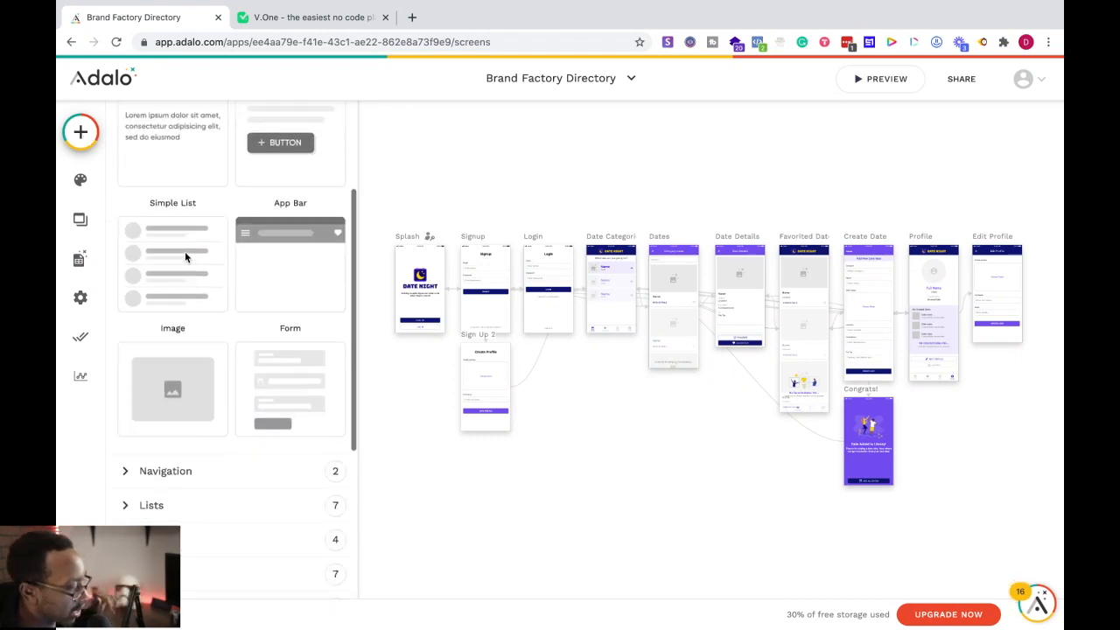
pyautogui.scroll(3)
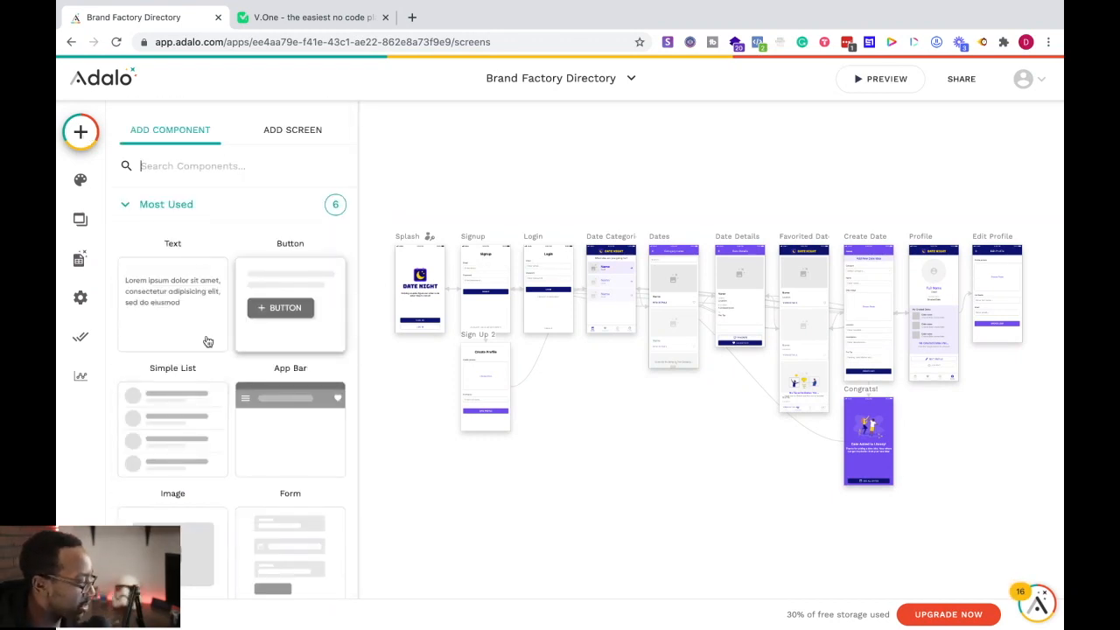
pyautogui.moveTo(462, 162)
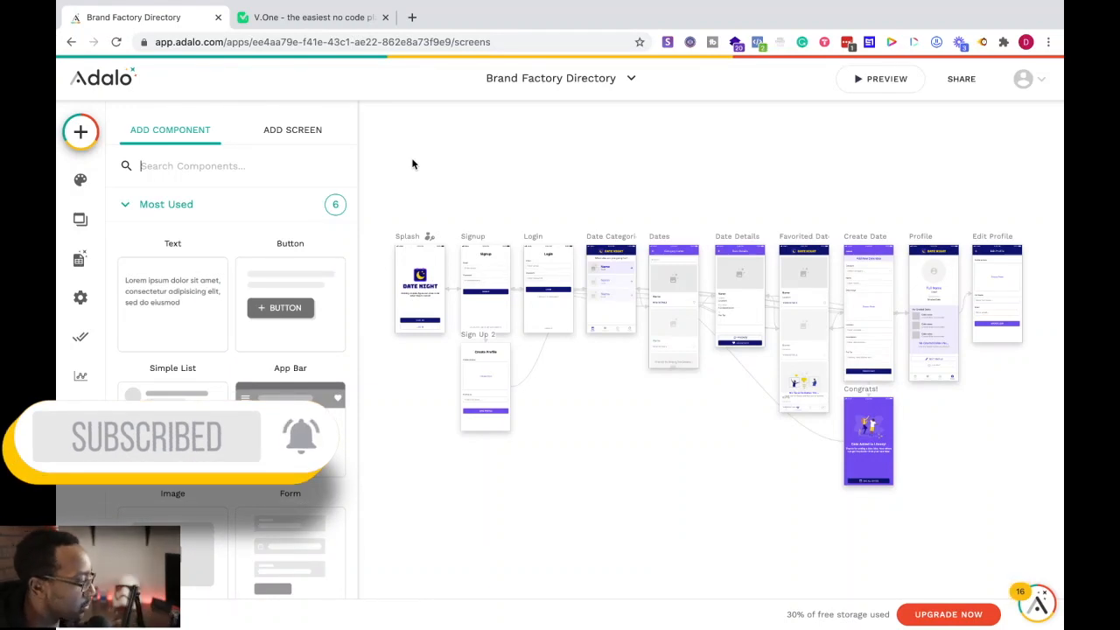
pyautogui.click(310, 17)
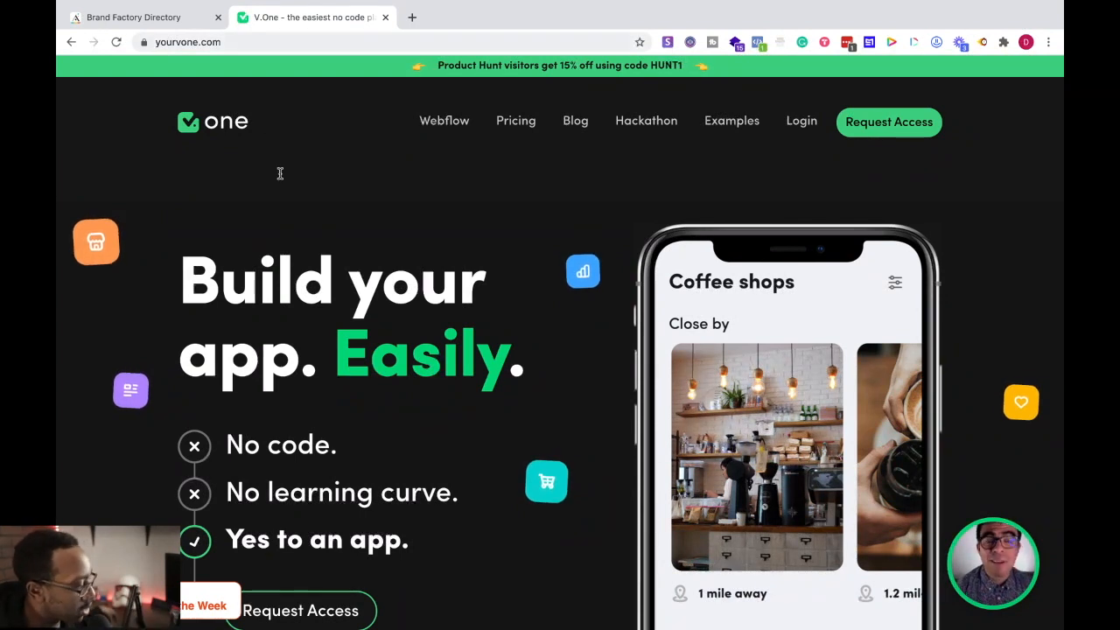
# Review V.One's drag-and-drop module builder section, then go to the Pricing page
pyautogui.scroll(-3)
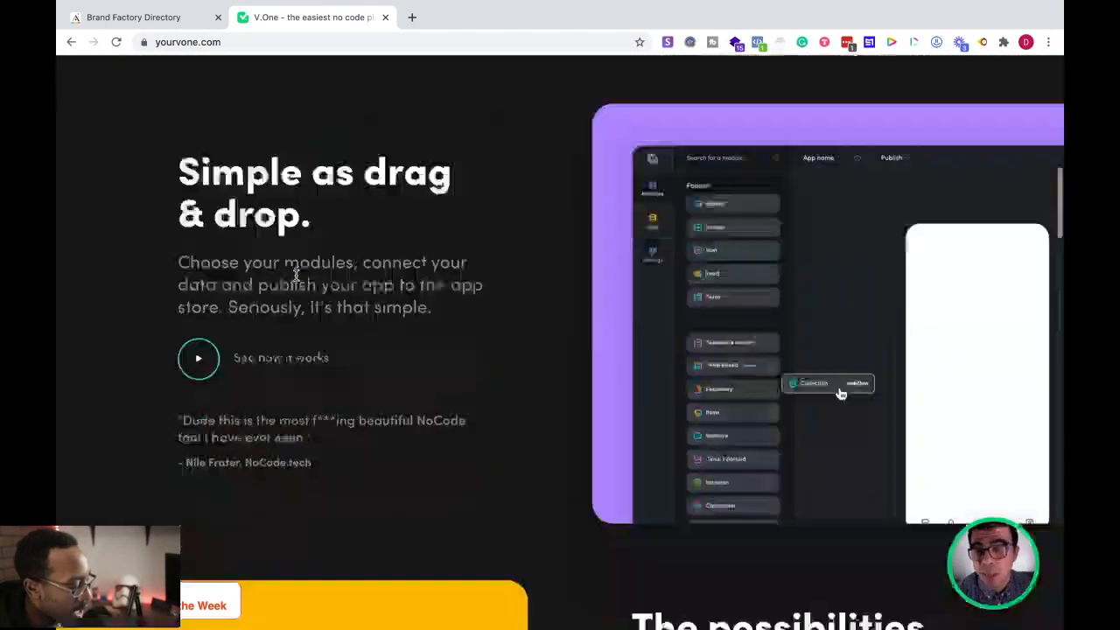
pyautogui.scroll(-3)
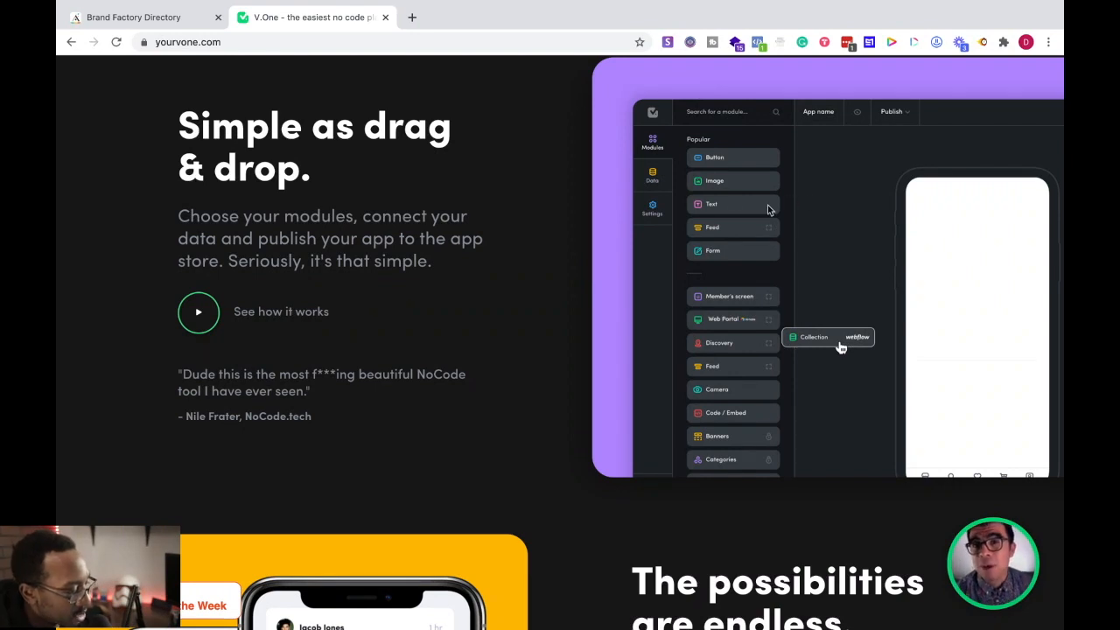
pyautogui.moveTo(682, 349)
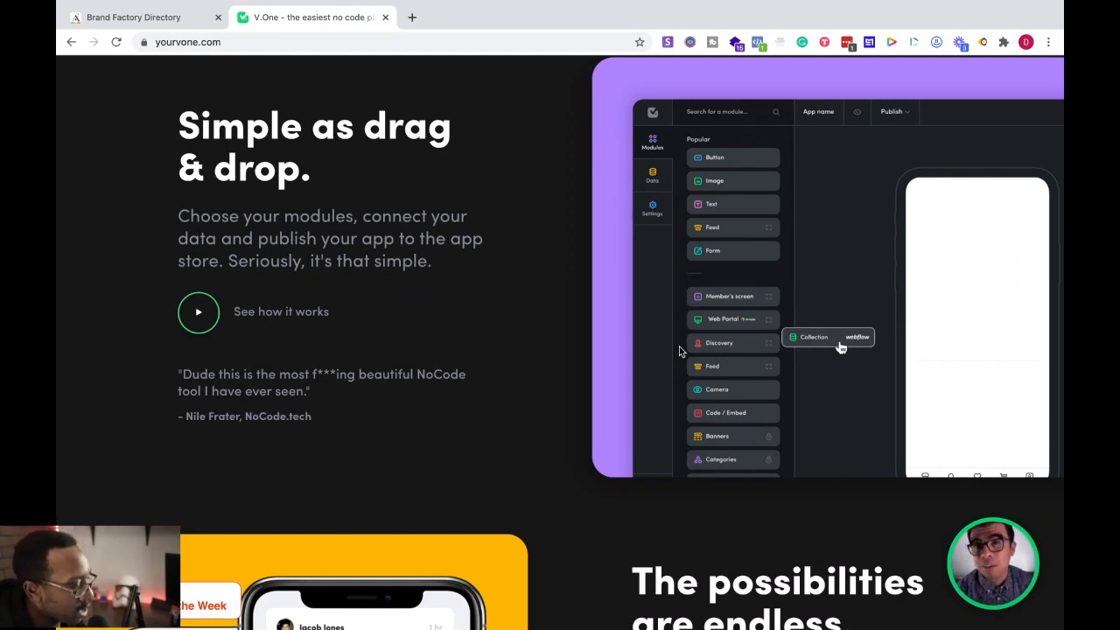
pyautogui.scroll(3)
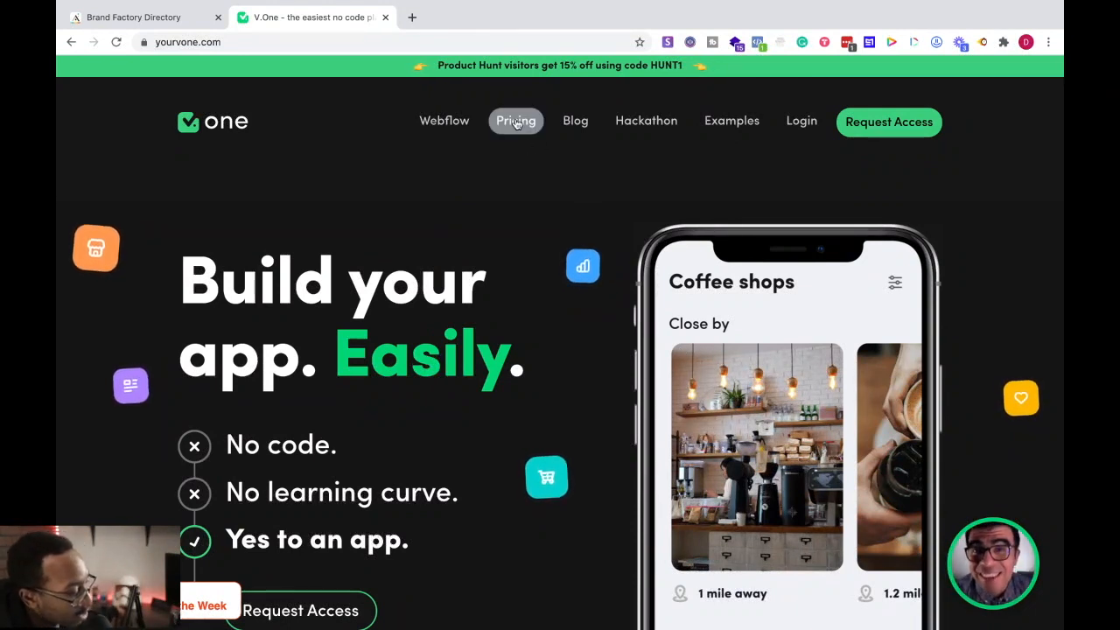
pyautogui.click(515, 120)
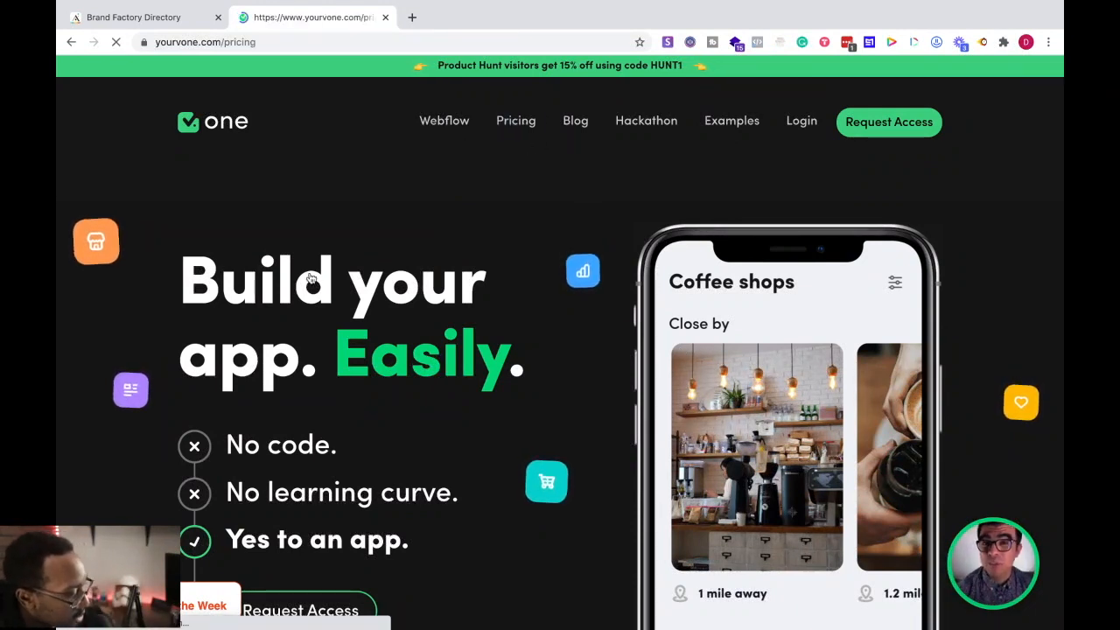
pyautogui.click(516, 120)
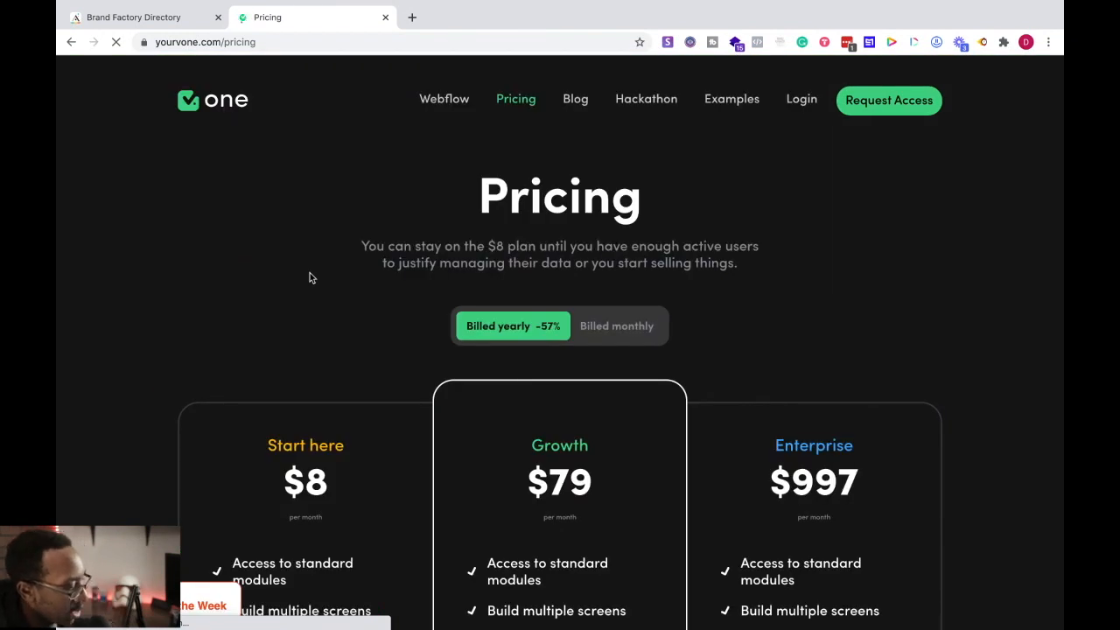
pyautogui.scroll(-3)
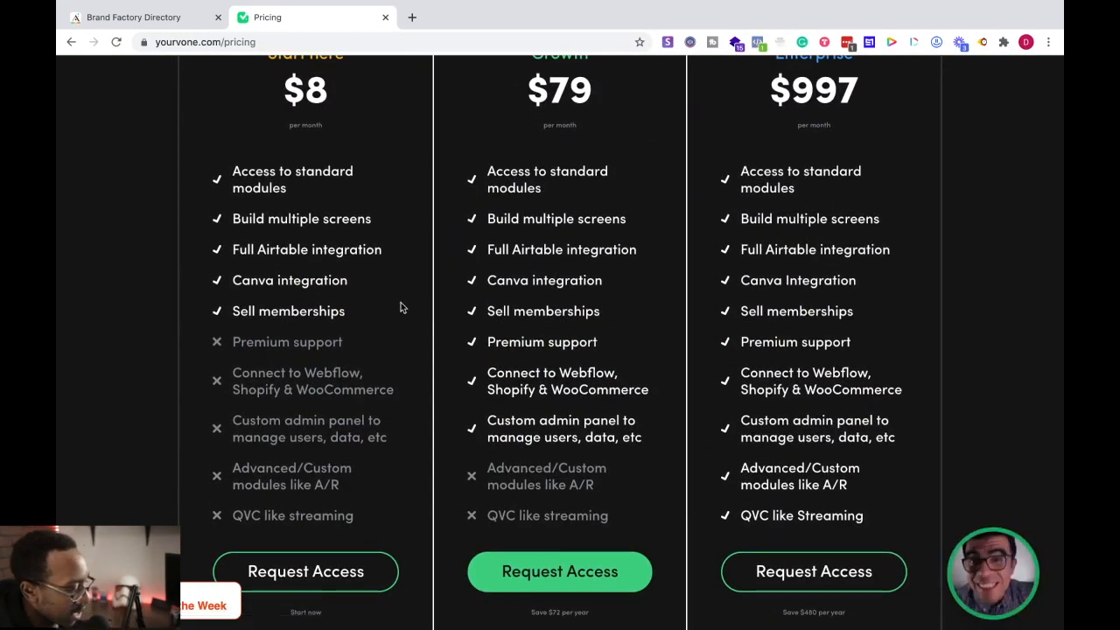
pyautogui.moveTo(429, 358)
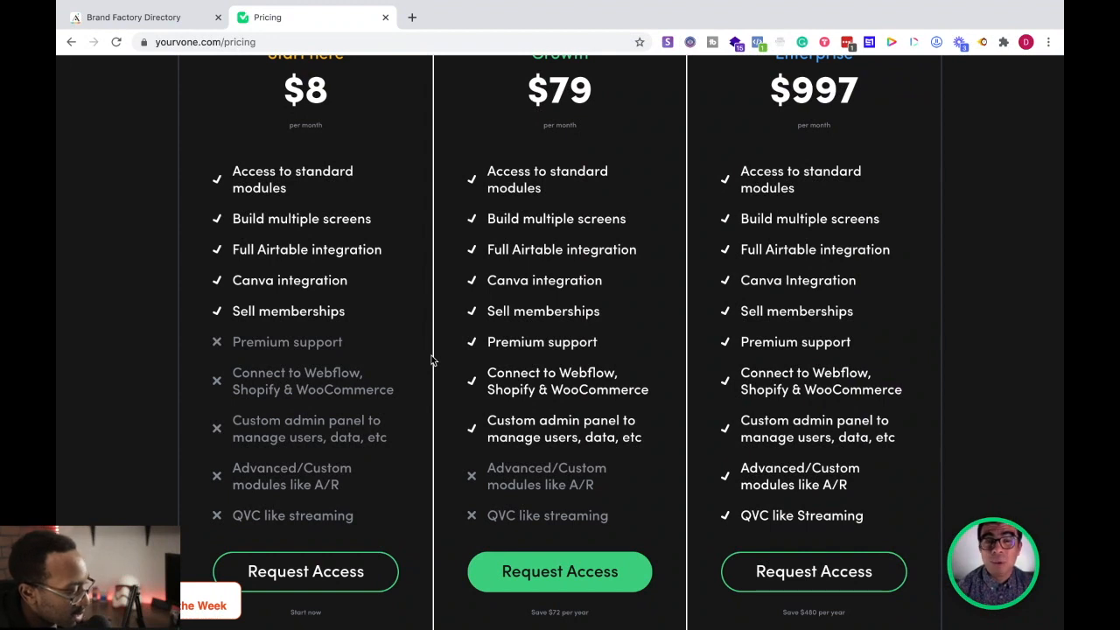
pyautogui.moveTo(554, 368)
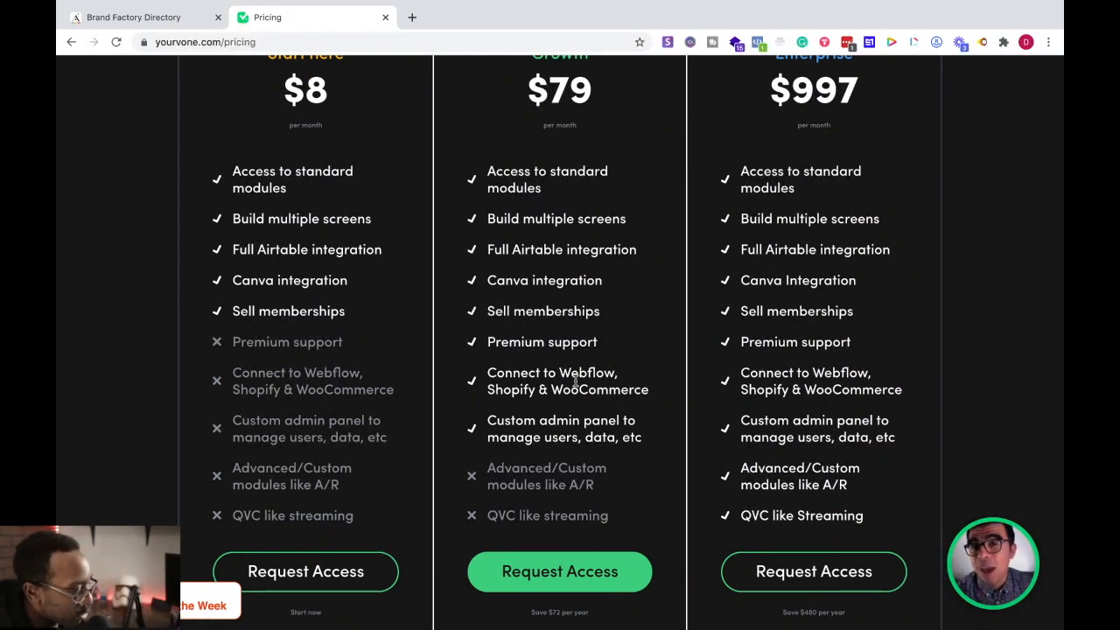
pyautogui.scroll(3)
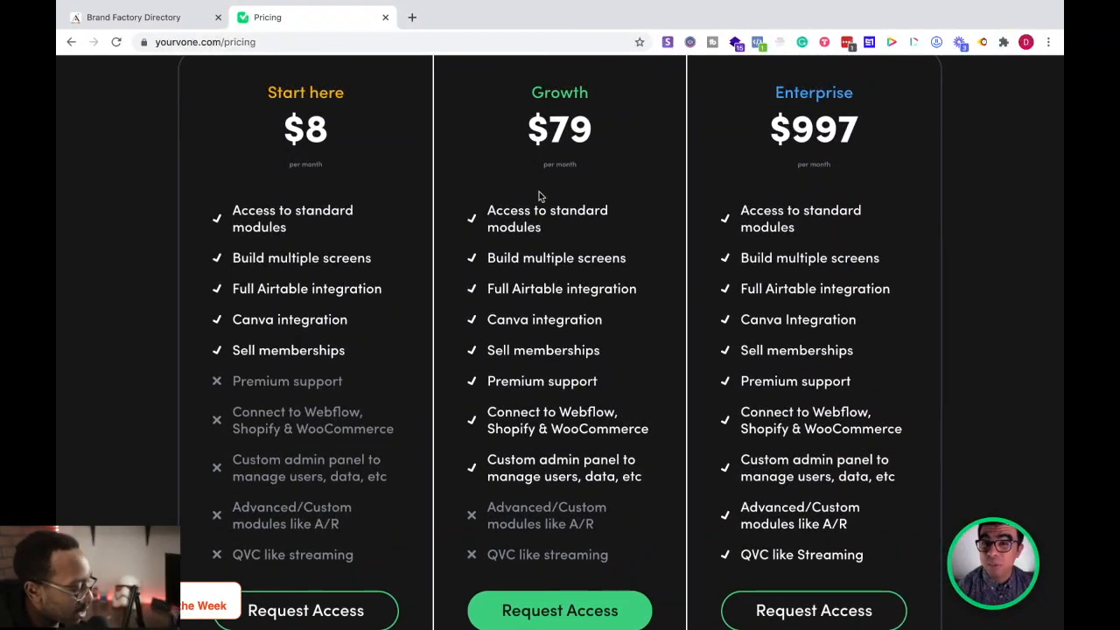
pyautogui.moveTo(534, 187)
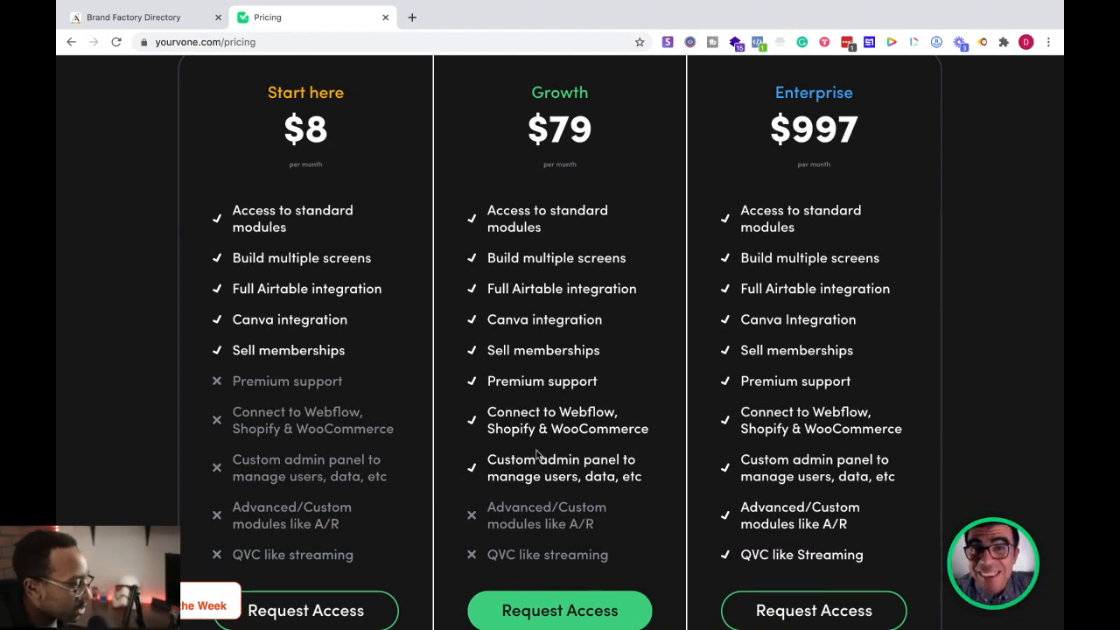
pyautogui.scroll(3)
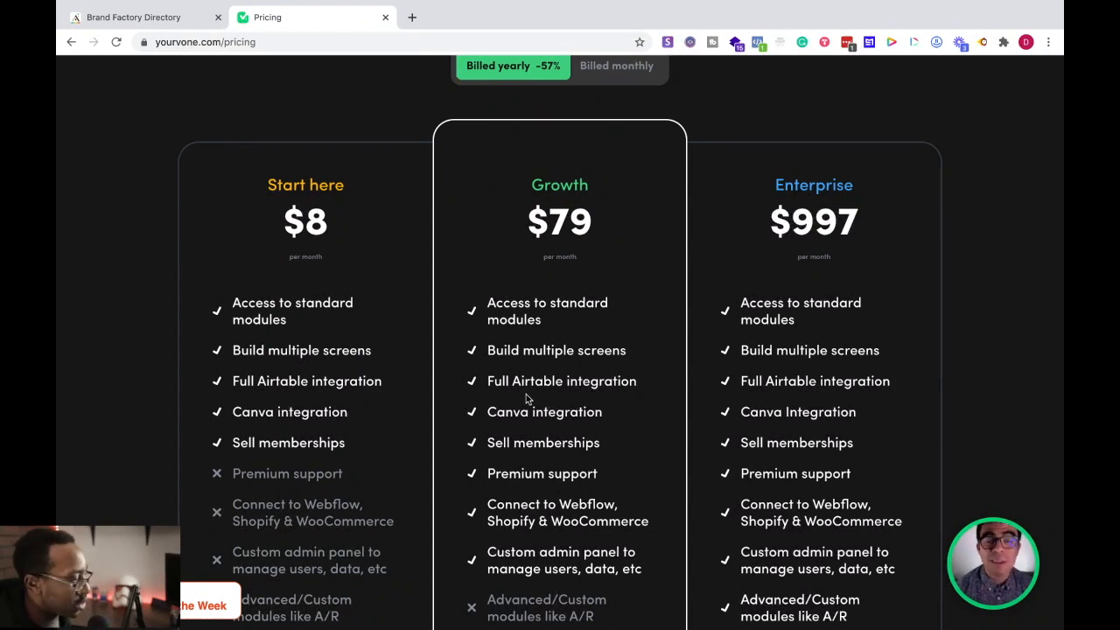
pyautogui.scroll(3)
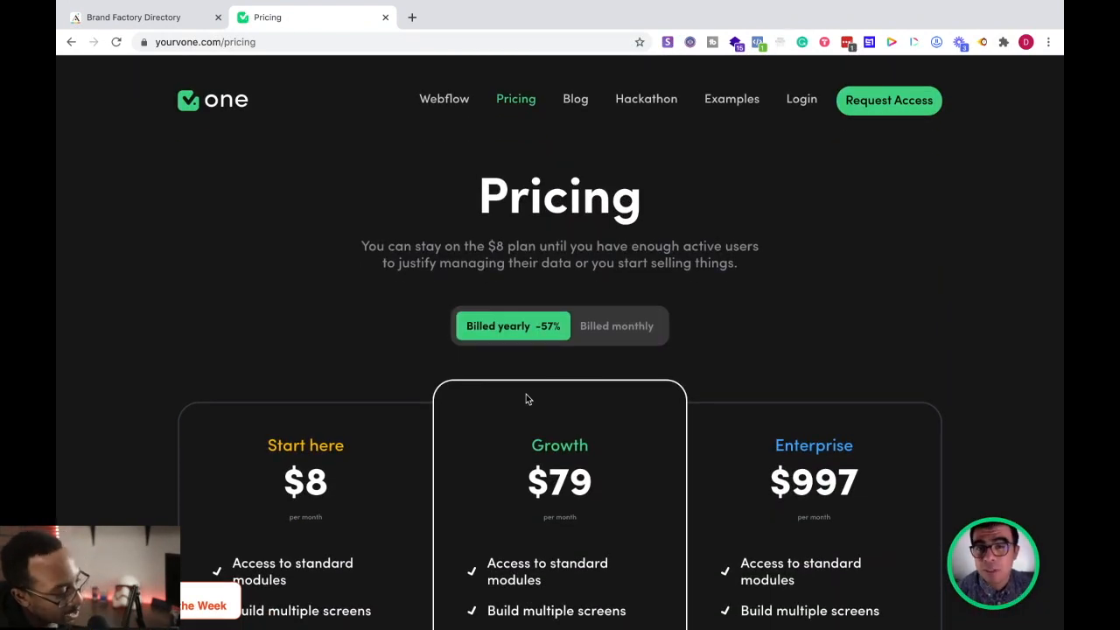
pyautogui.moveTo(582, 462)
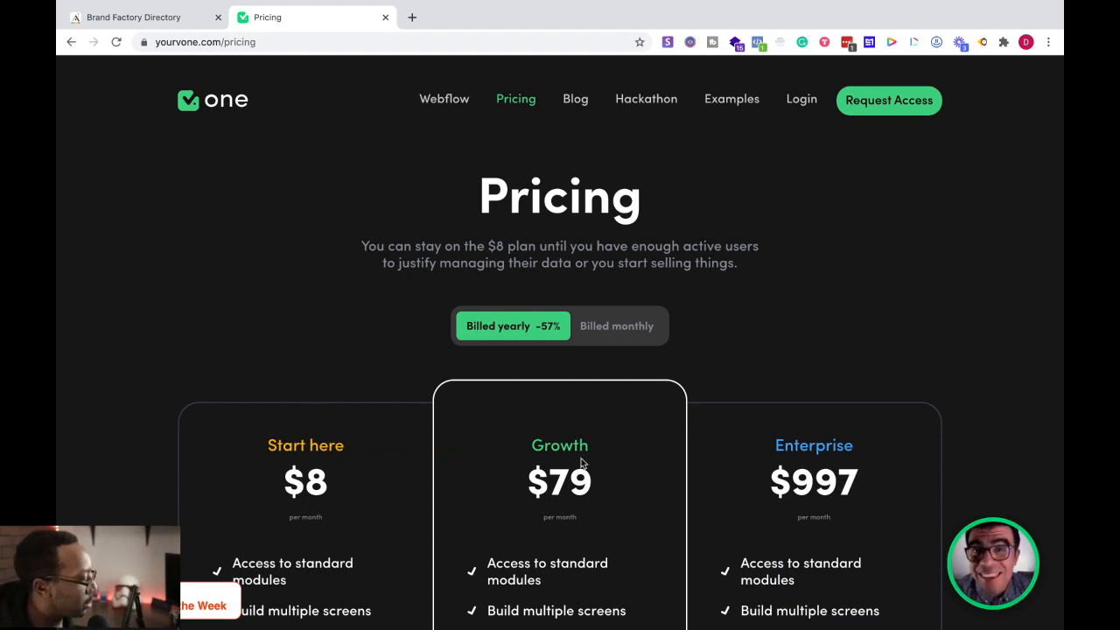
pyautogui.scroll(-3)
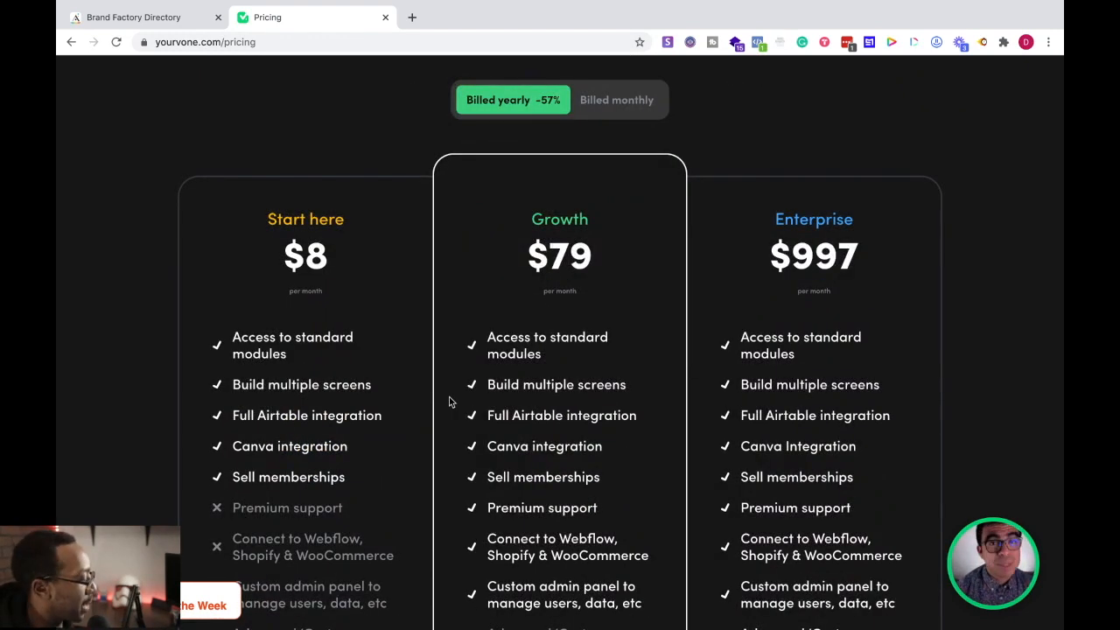
pyautogui.scroll(-3)
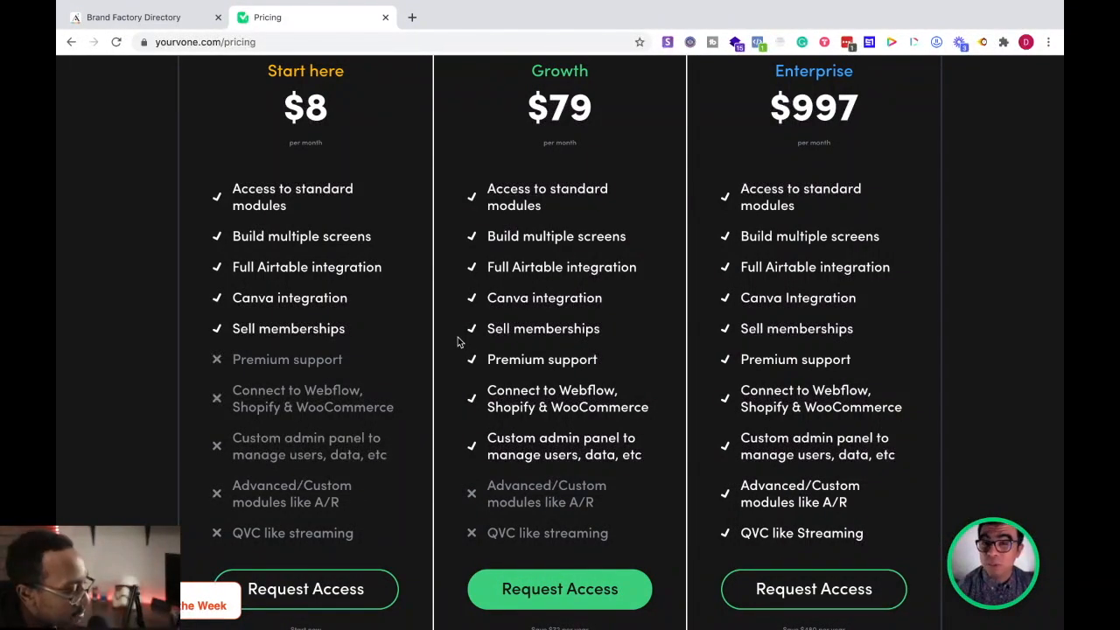
pyautogui.moveTo(511, 441)
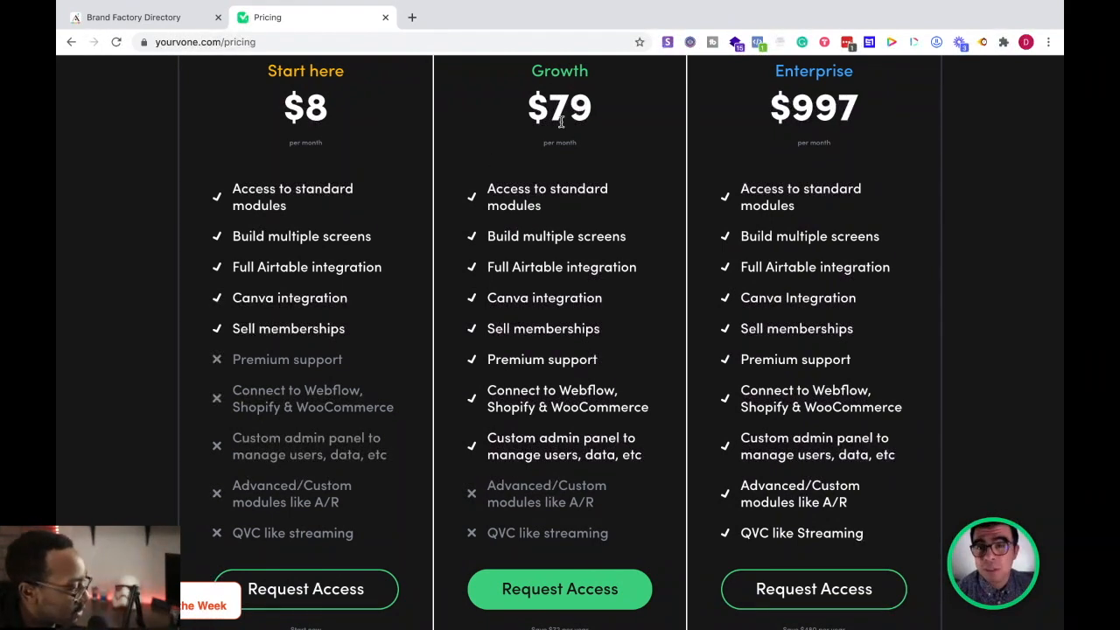
pyautogui.moveTo(573, 342)
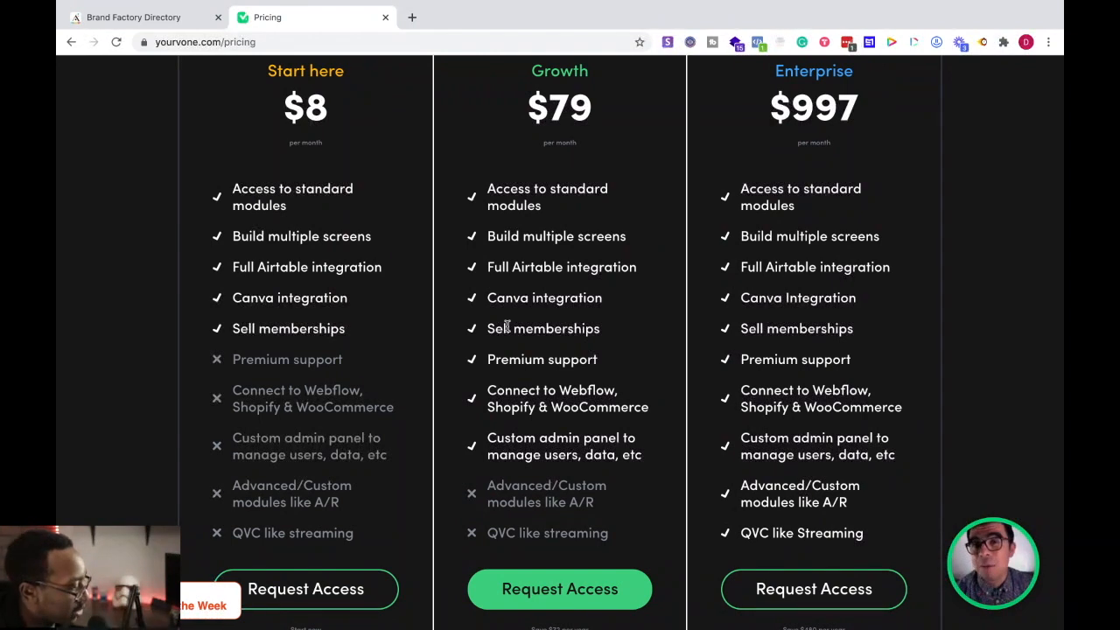
pyautogui.scroll(-3)
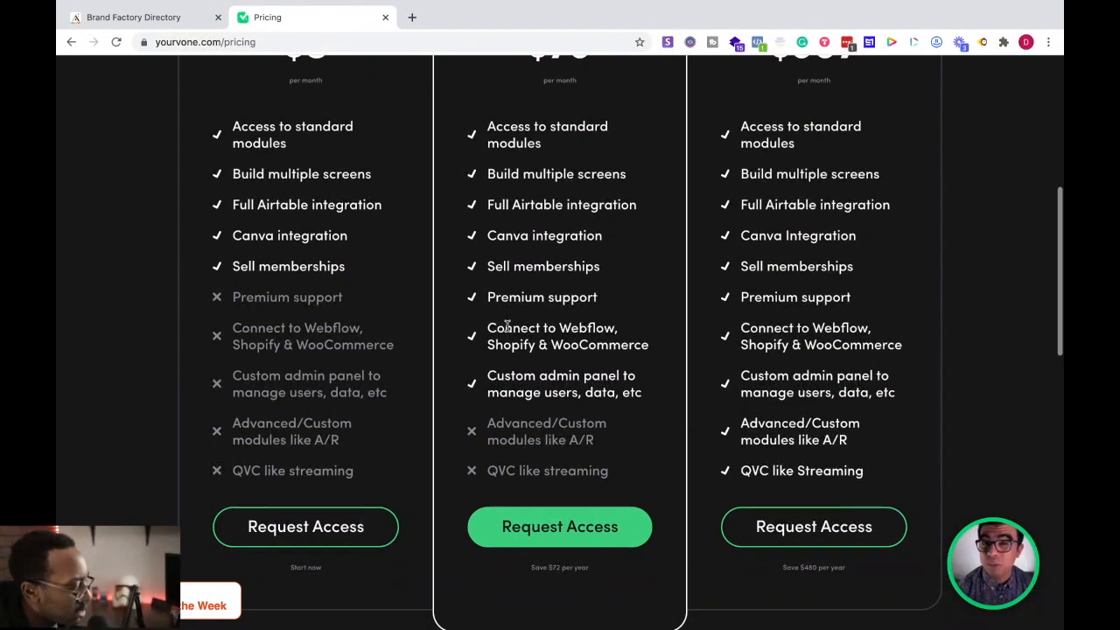
pyautogui.scroll(3)
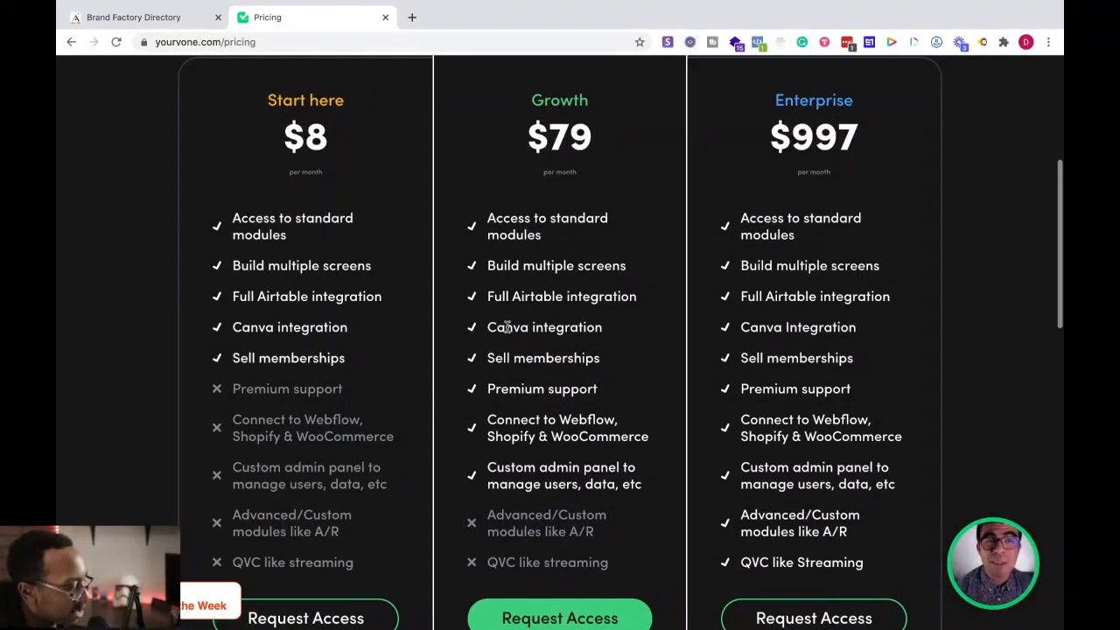
pyautogui.scroll(-3)
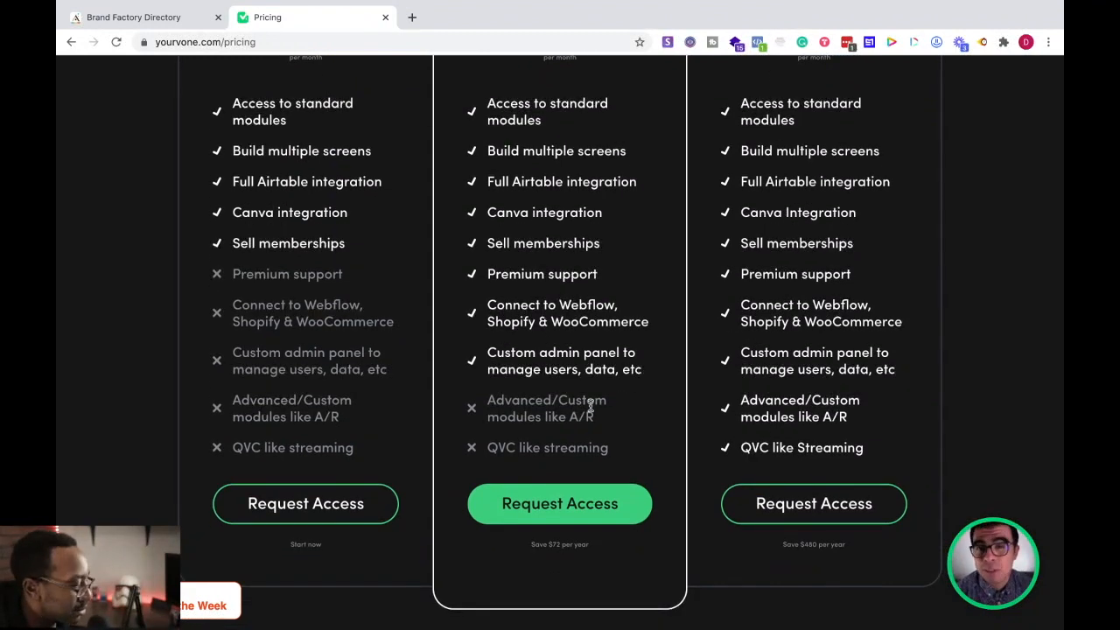
pyautogui.scroll(3)
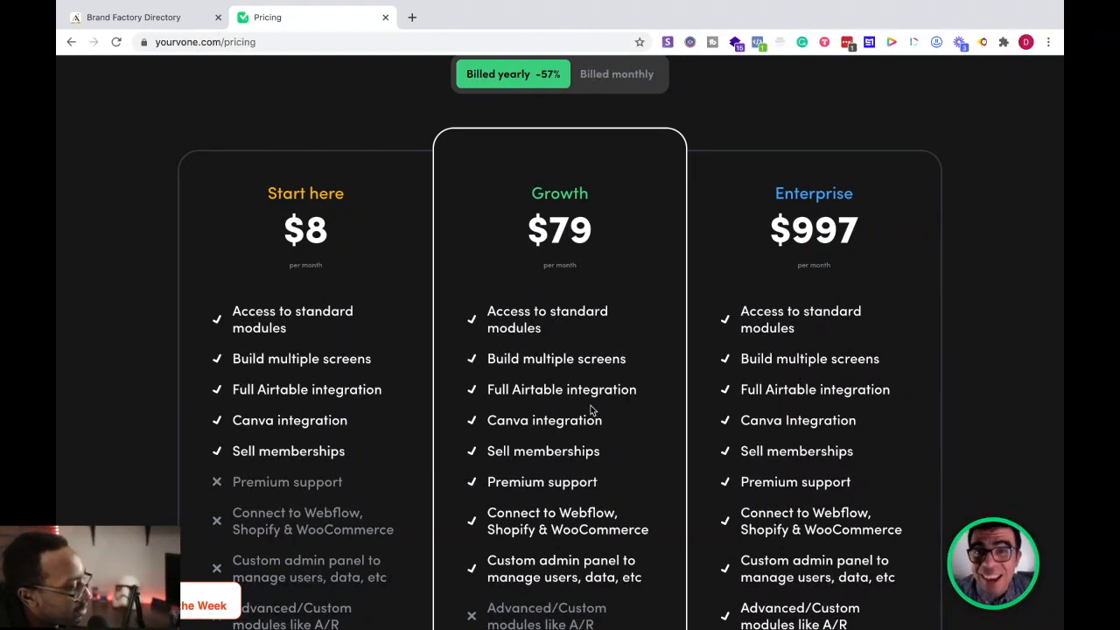
pyautogui.moveTo(814, 271)
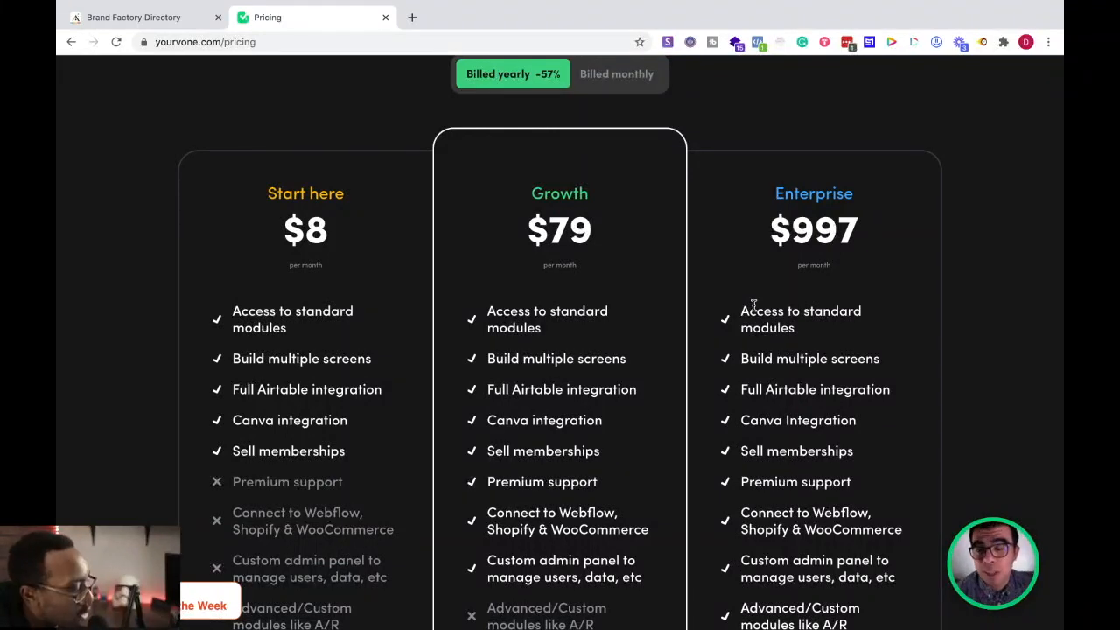
pyautogui.moveTo(761, 224)
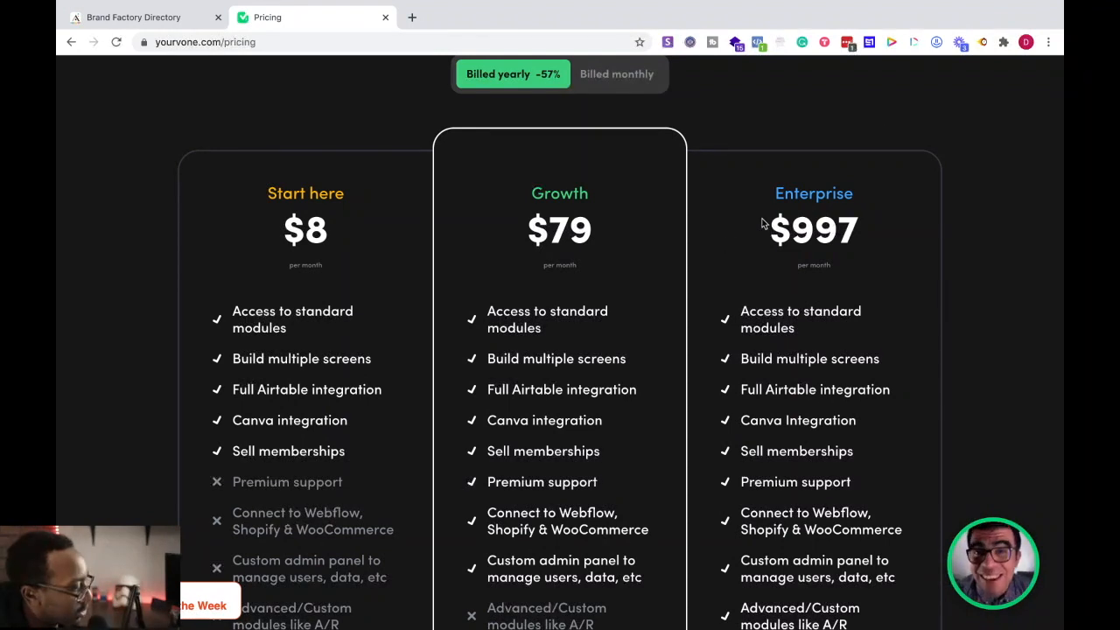
pyautogui.scroll(-3)
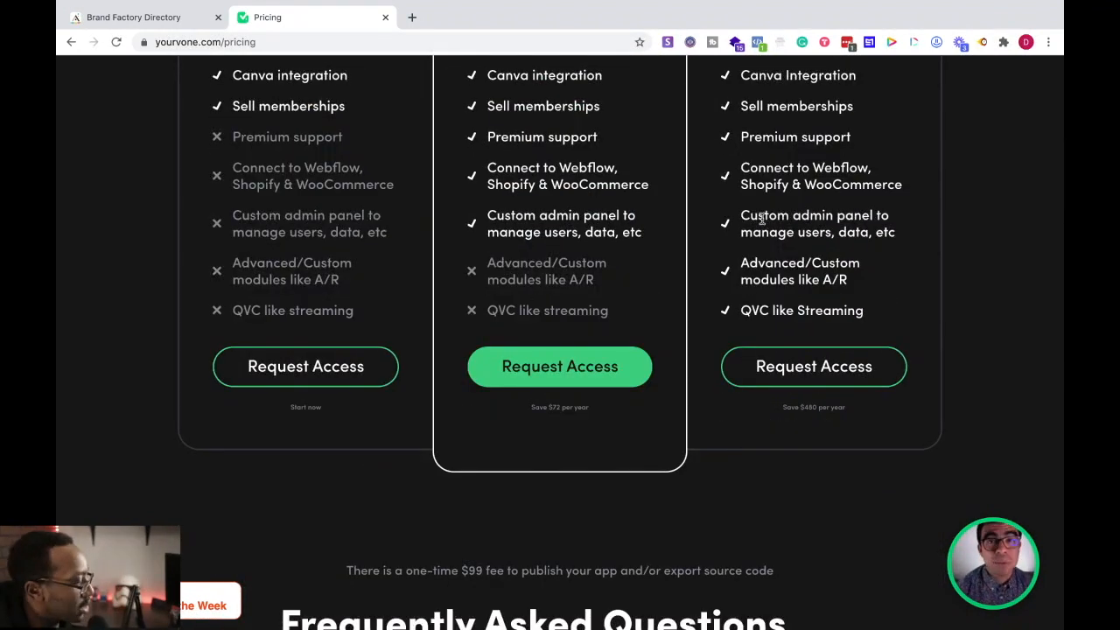
pyautogui.scroll(3)
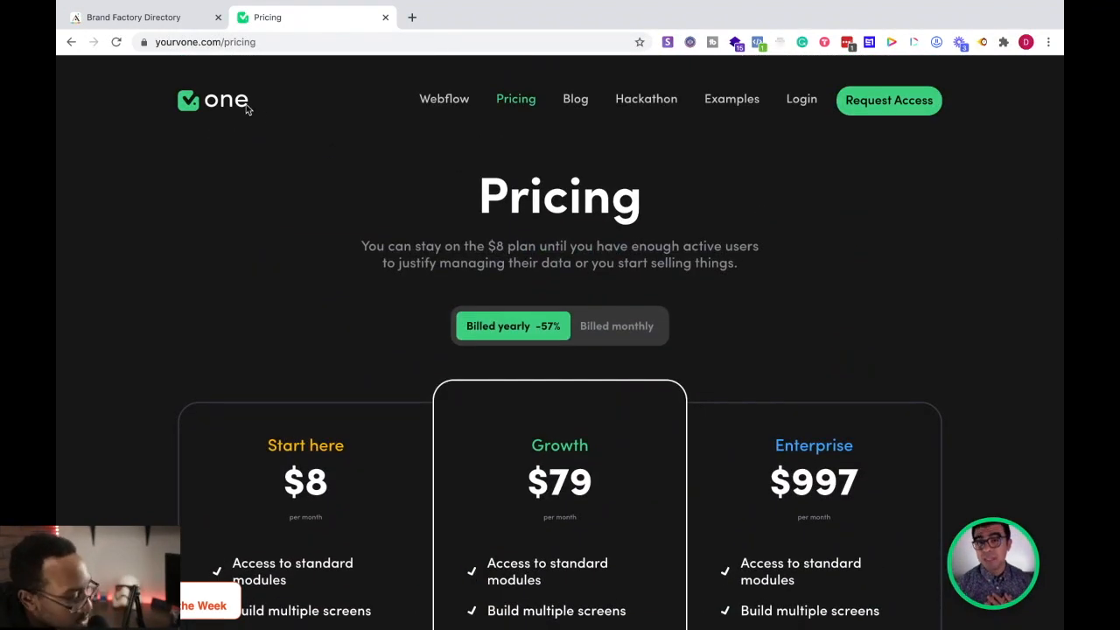
# Open the V.One homepage from its logo and briefly check the Brand Factory Directory tab
pyautogui.click(212, 100)
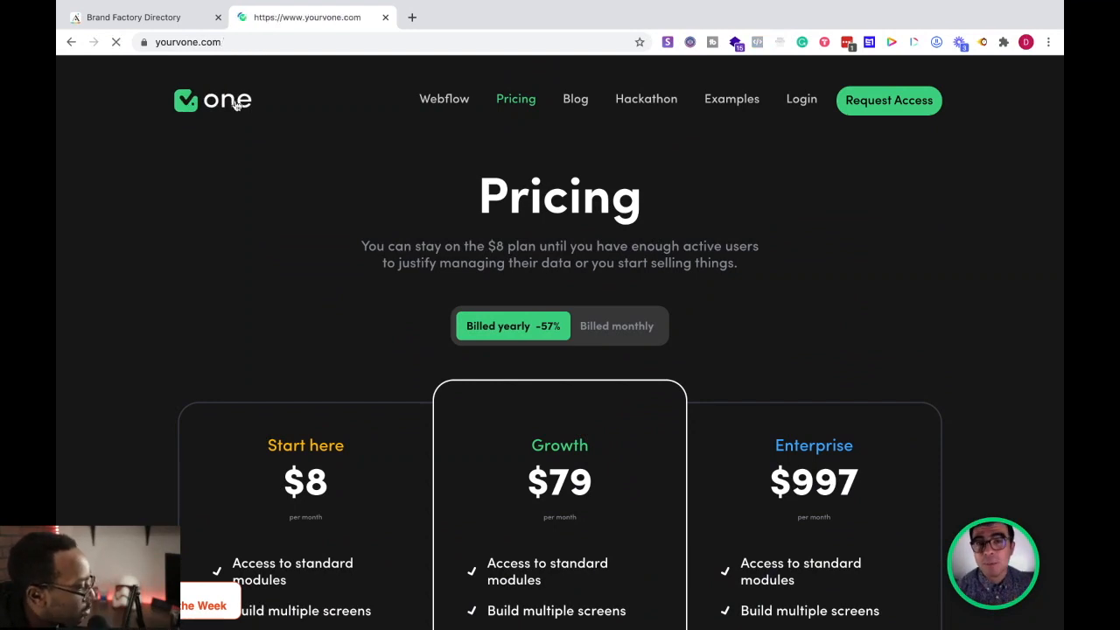
pyautogui.click(212, 99)
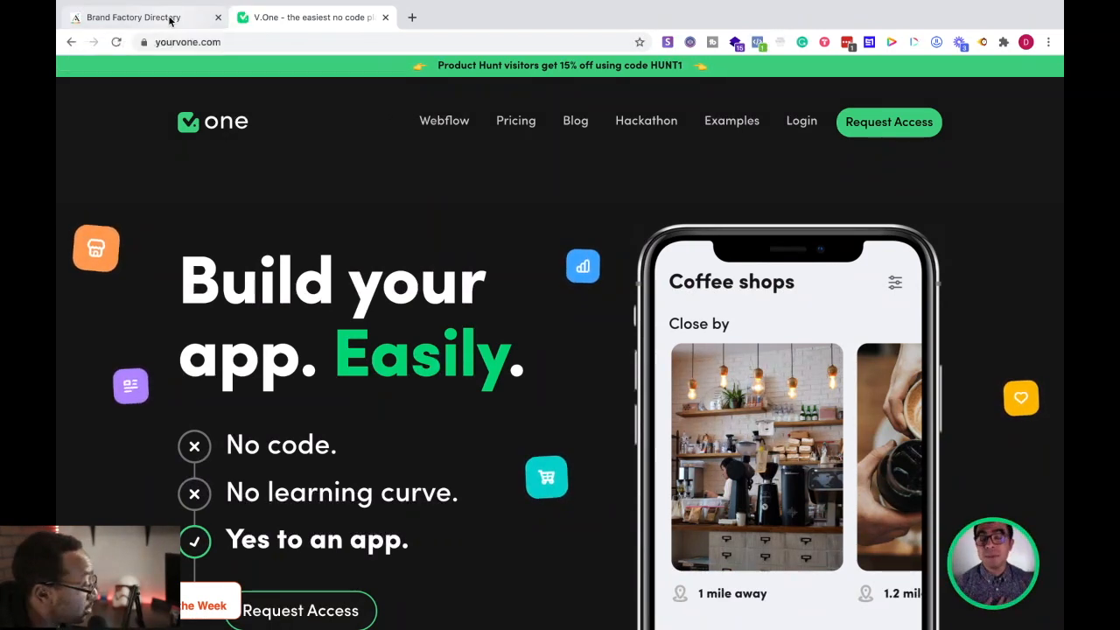
pyautogui.click(132, 17)
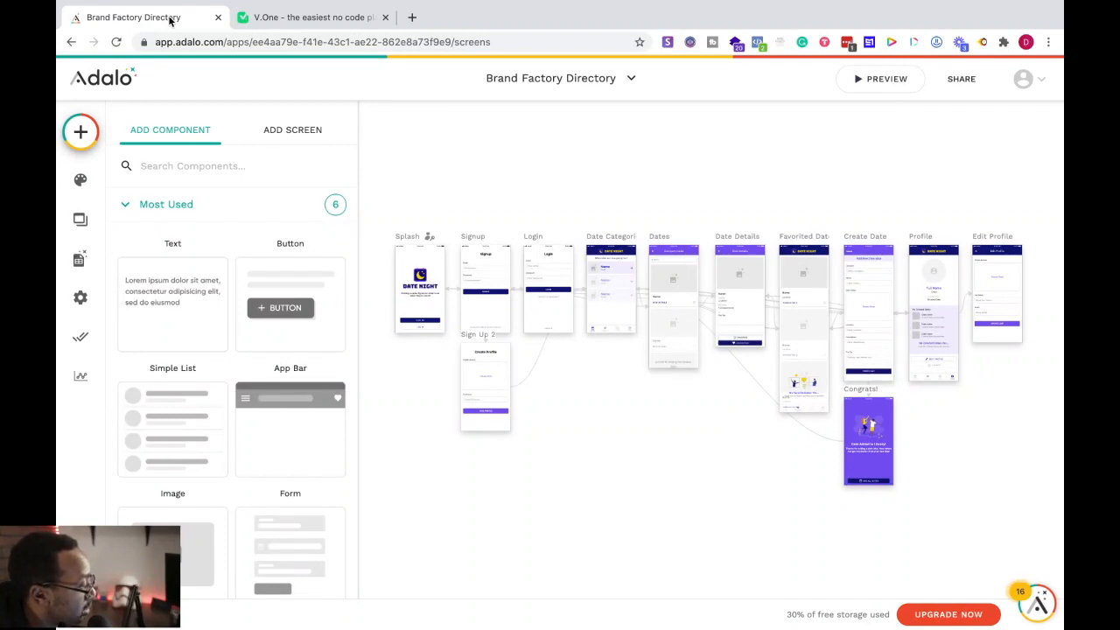
# Scroll through V.One's homepage features, then return to the Brand Factory Directory builder
pyautogui.click(310, 16)
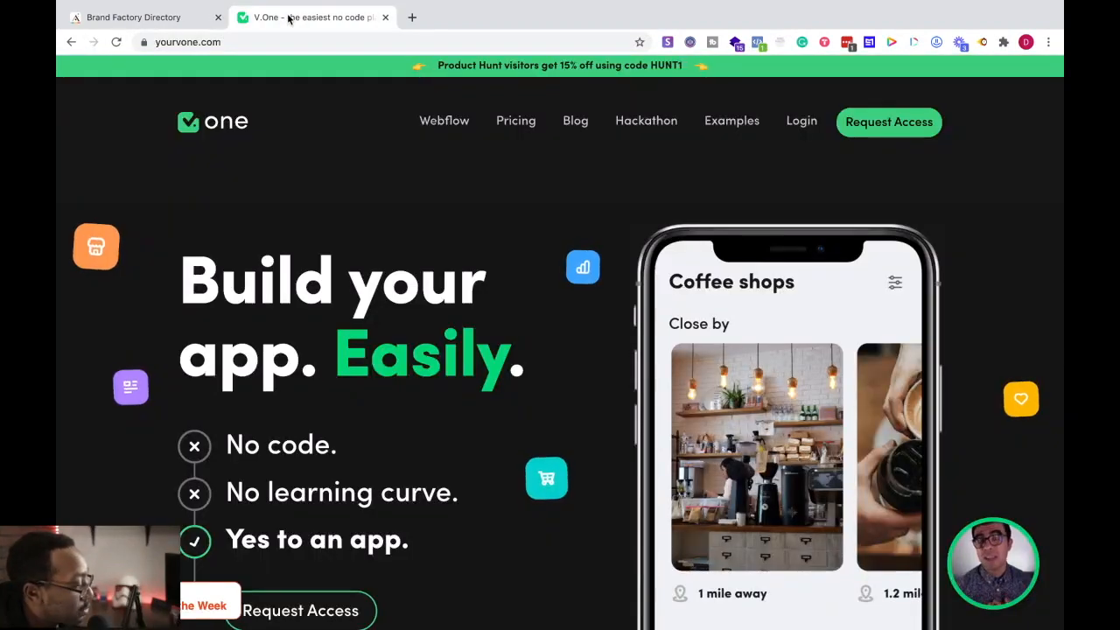
pyautogui.scroll(-3)
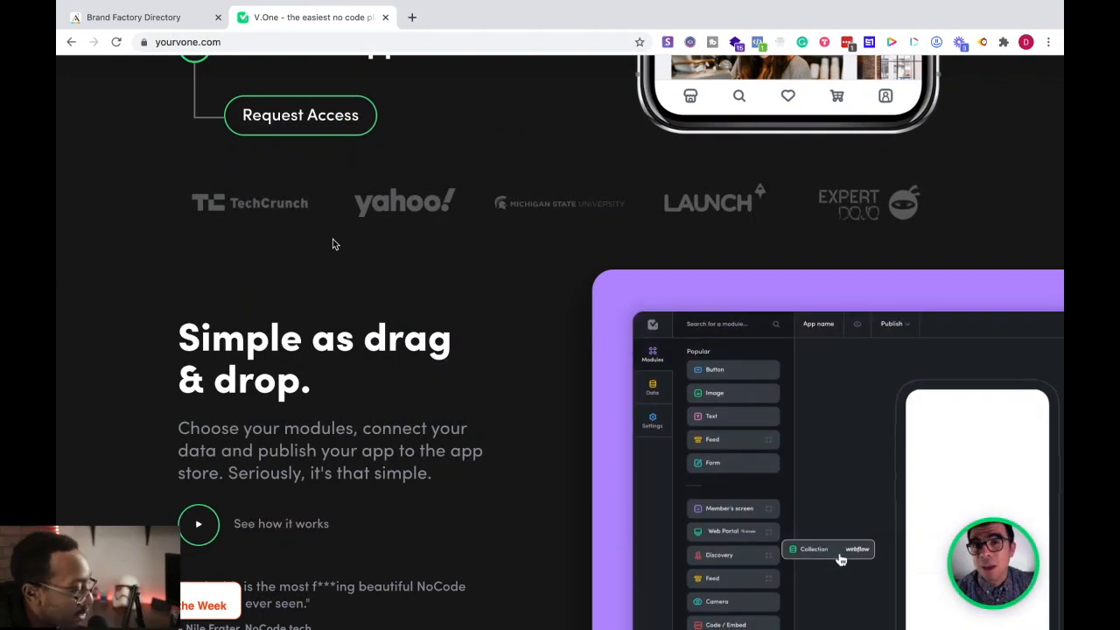
pyautogui.scroll(-3)
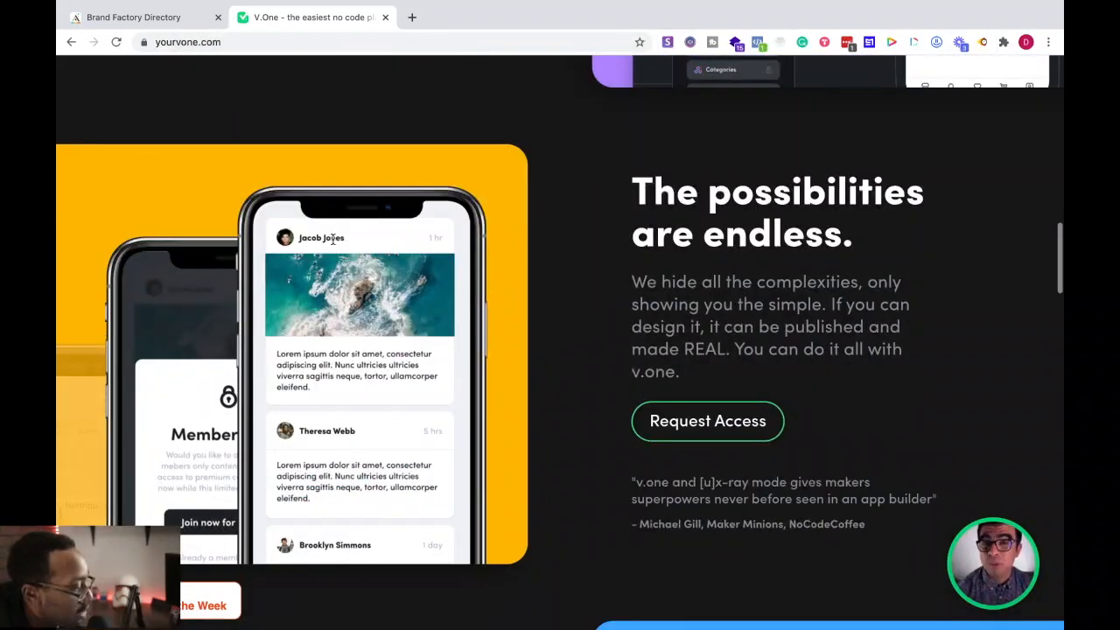
pyautogui.scroll(3)
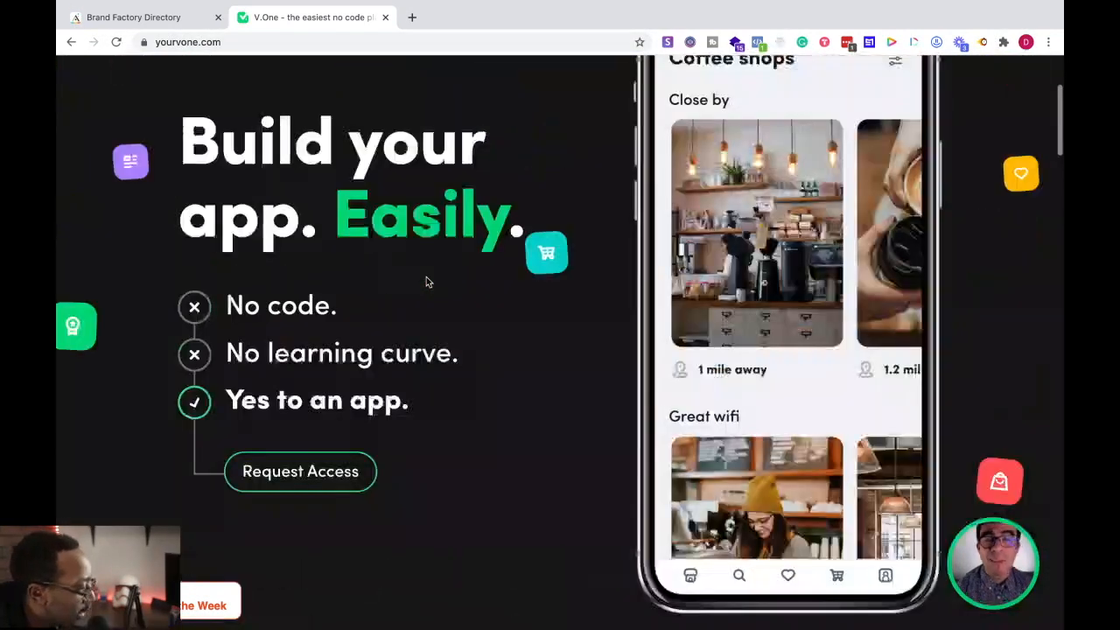
pyautogui.scroll(3)
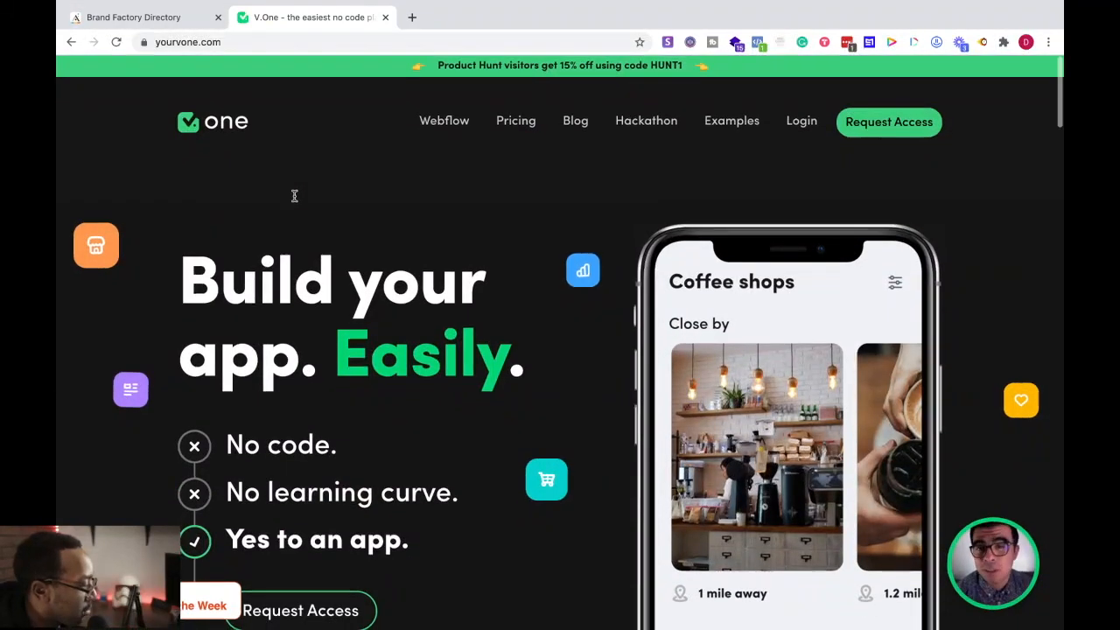
pyautogui.click(144, 17)
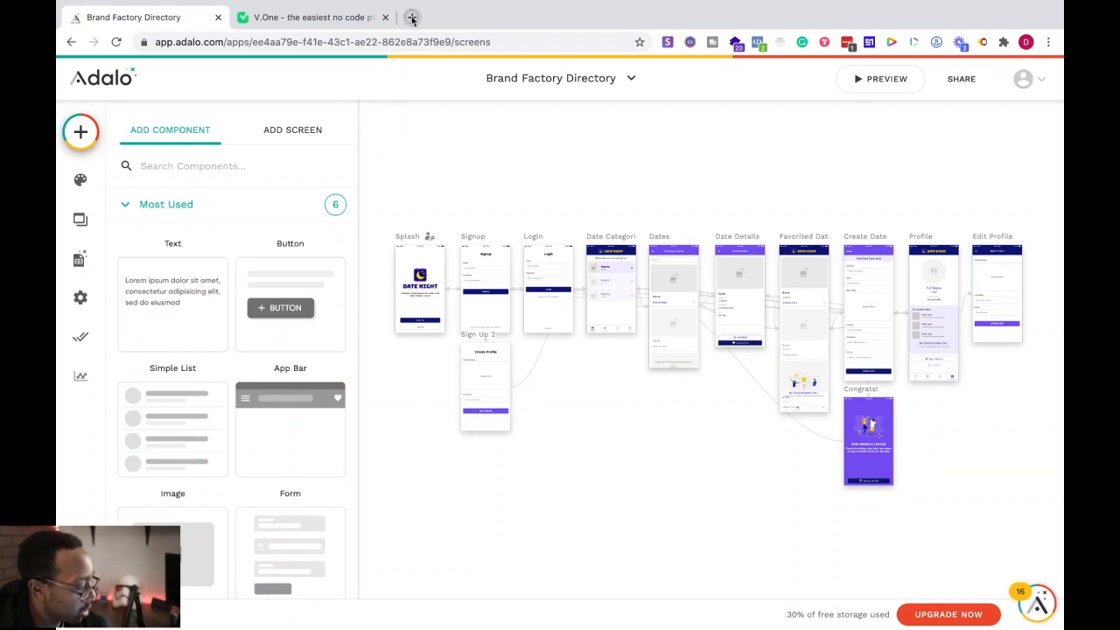
# Open softr.io in a new tab, toggle between Softr and Adalo, ending on Adalo
pyautogui.click(411, 16)
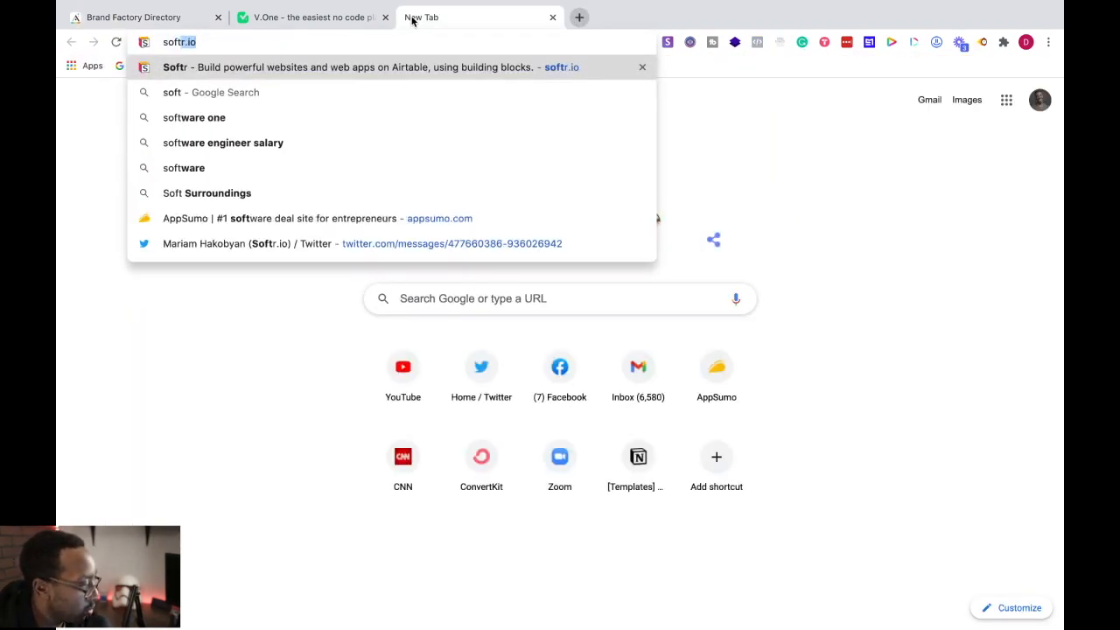
pyautogui.click(350, 67)
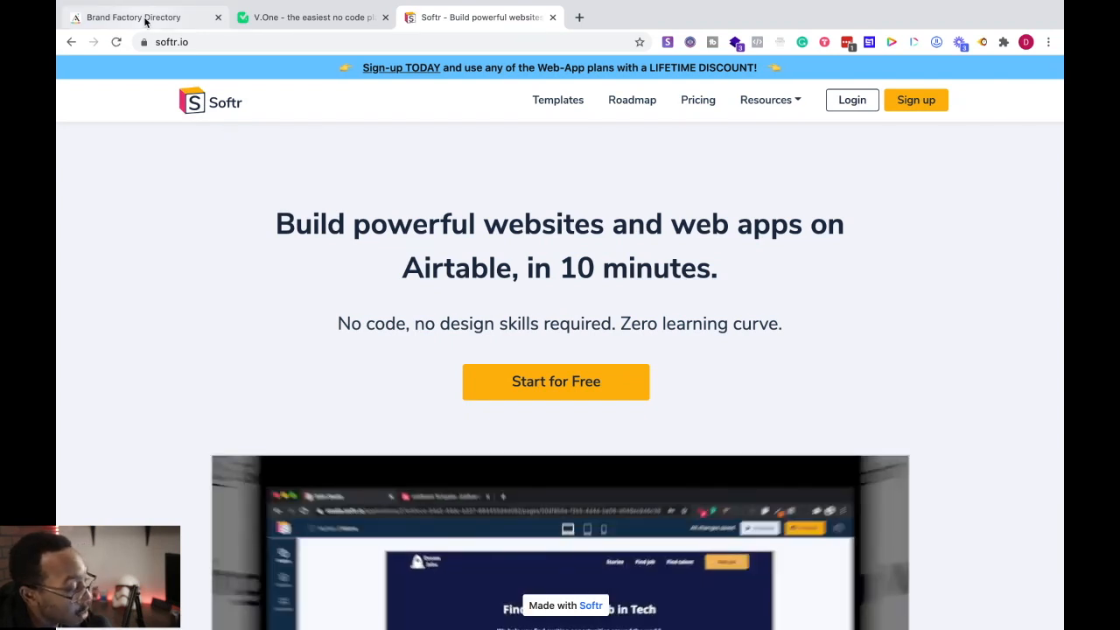
pyautogui.click(131, 17)
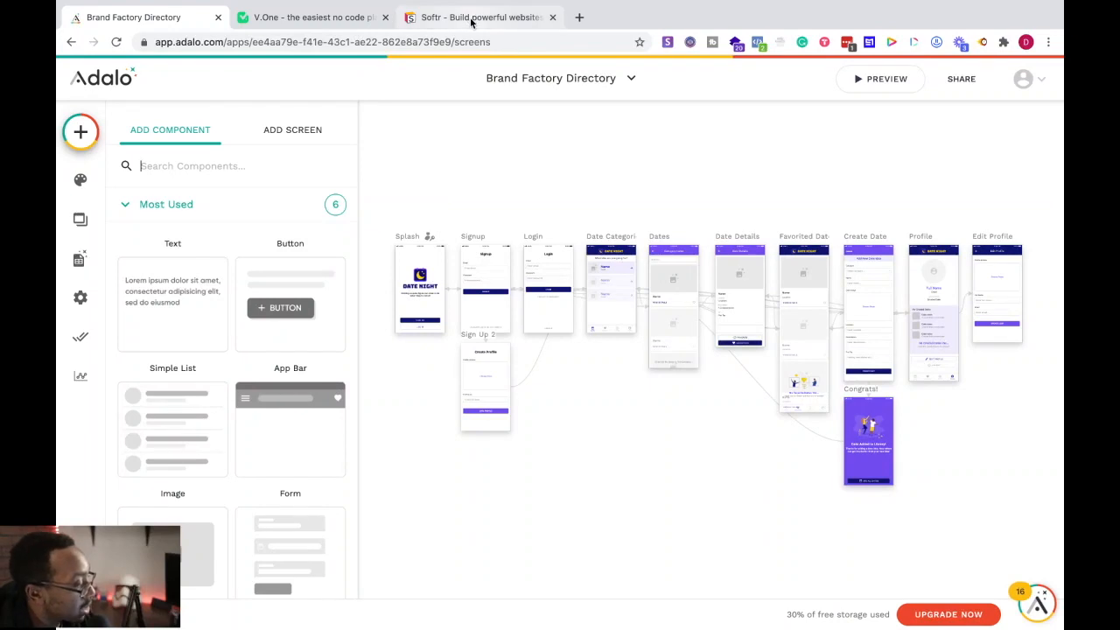
pyautogui.click(478, 17)
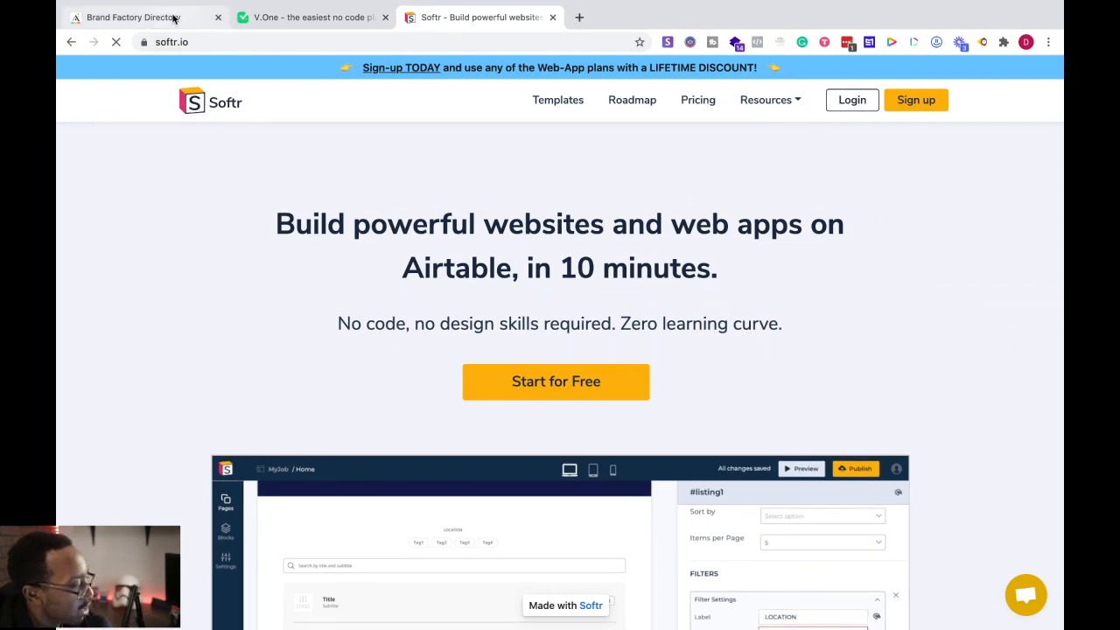
pyautogui.click(132, 17)
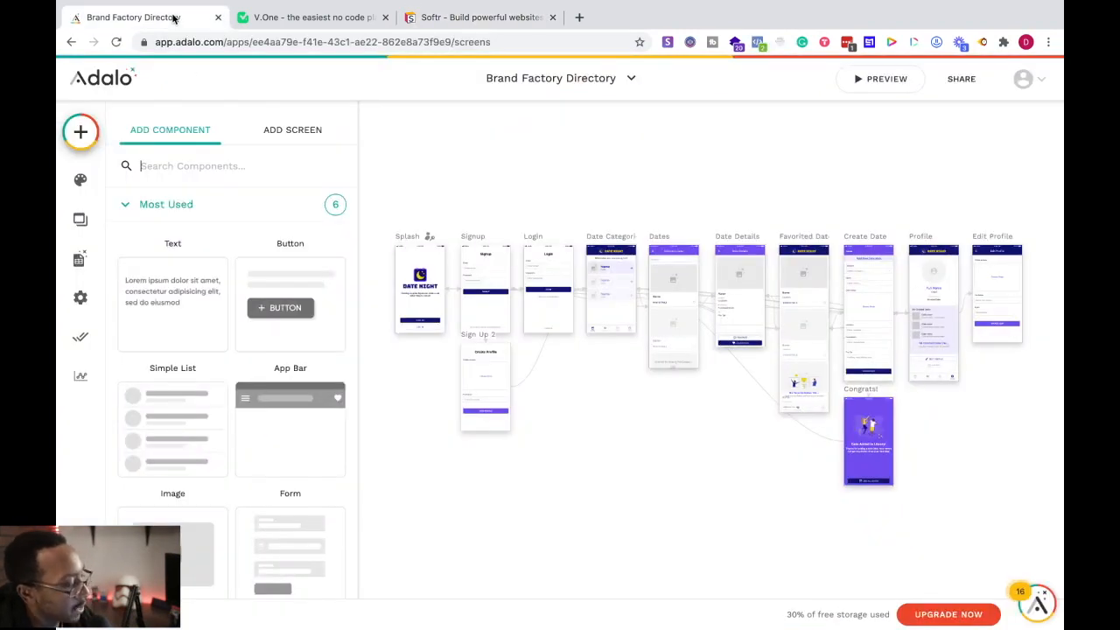